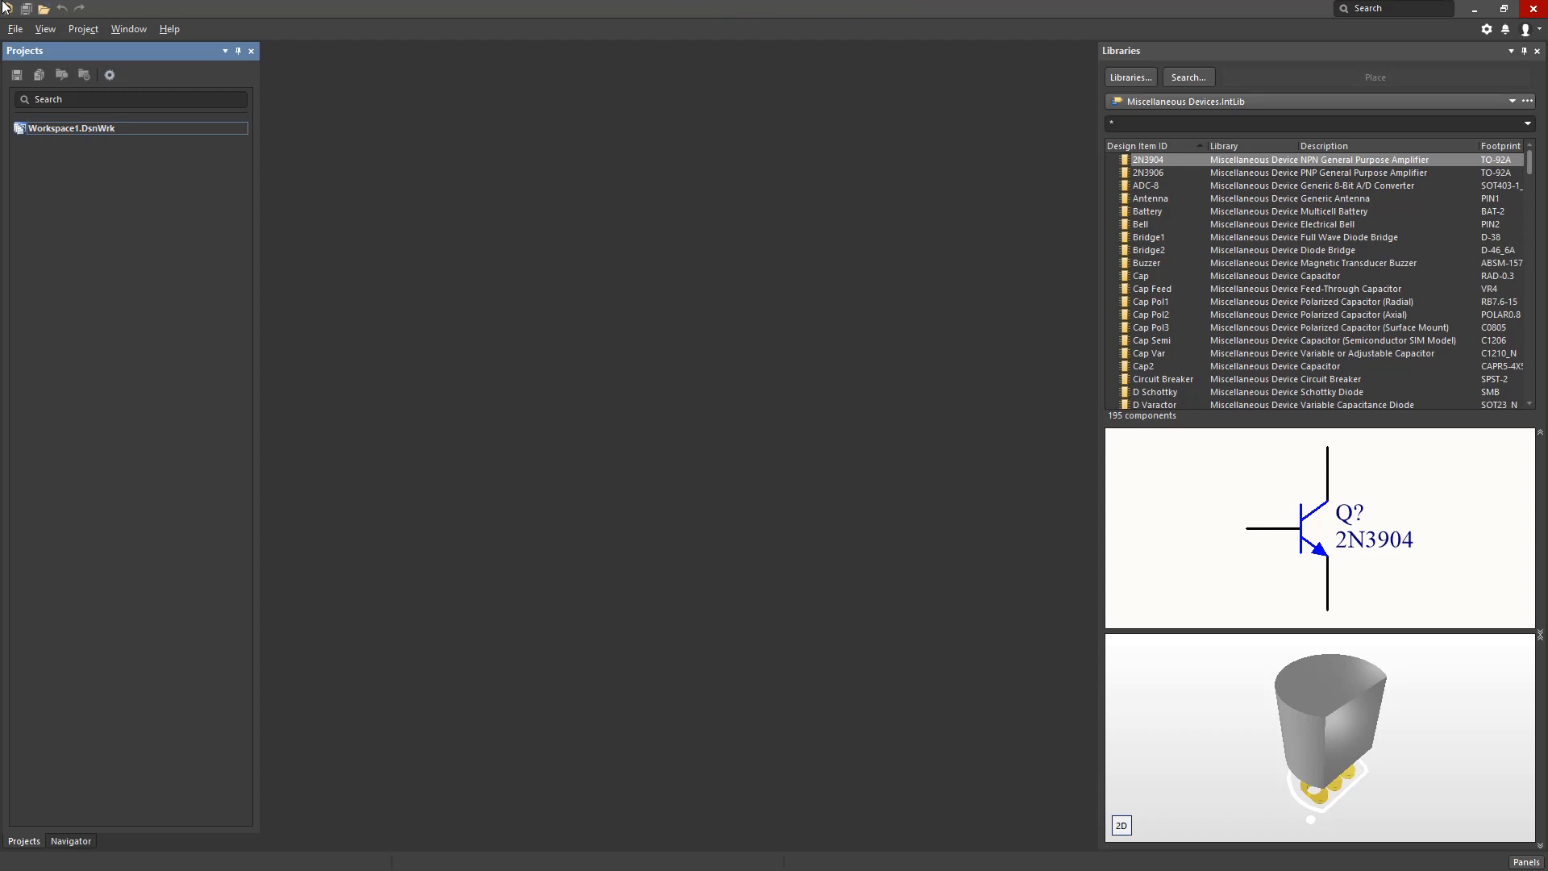
Create a new Regular multi-board design project, MultiBoard_Project.PrjMbd
click(15, 29)
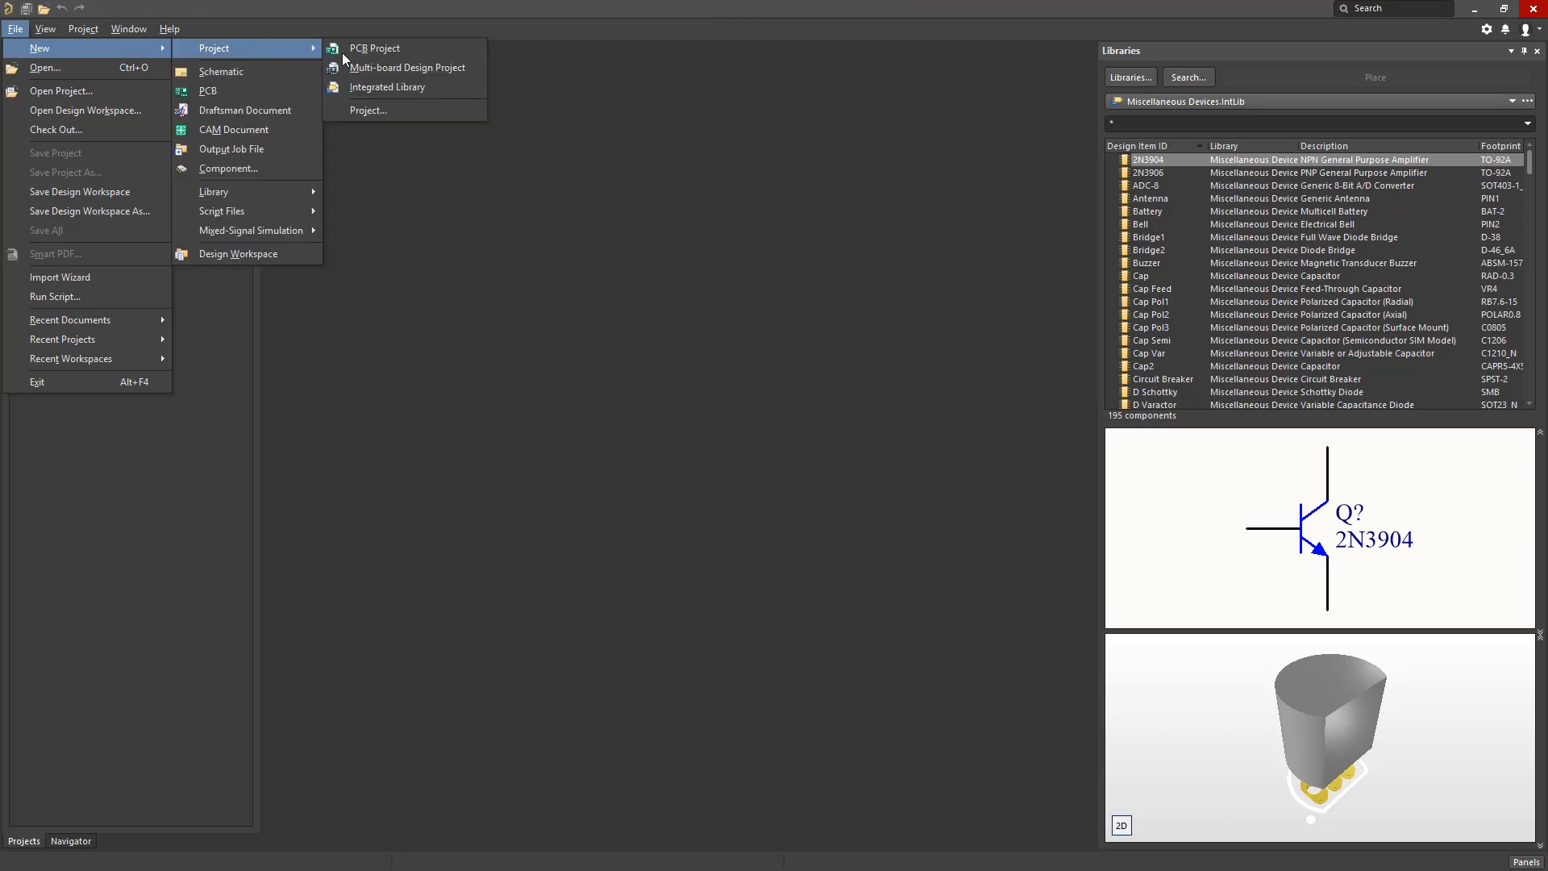
click(368, 110)
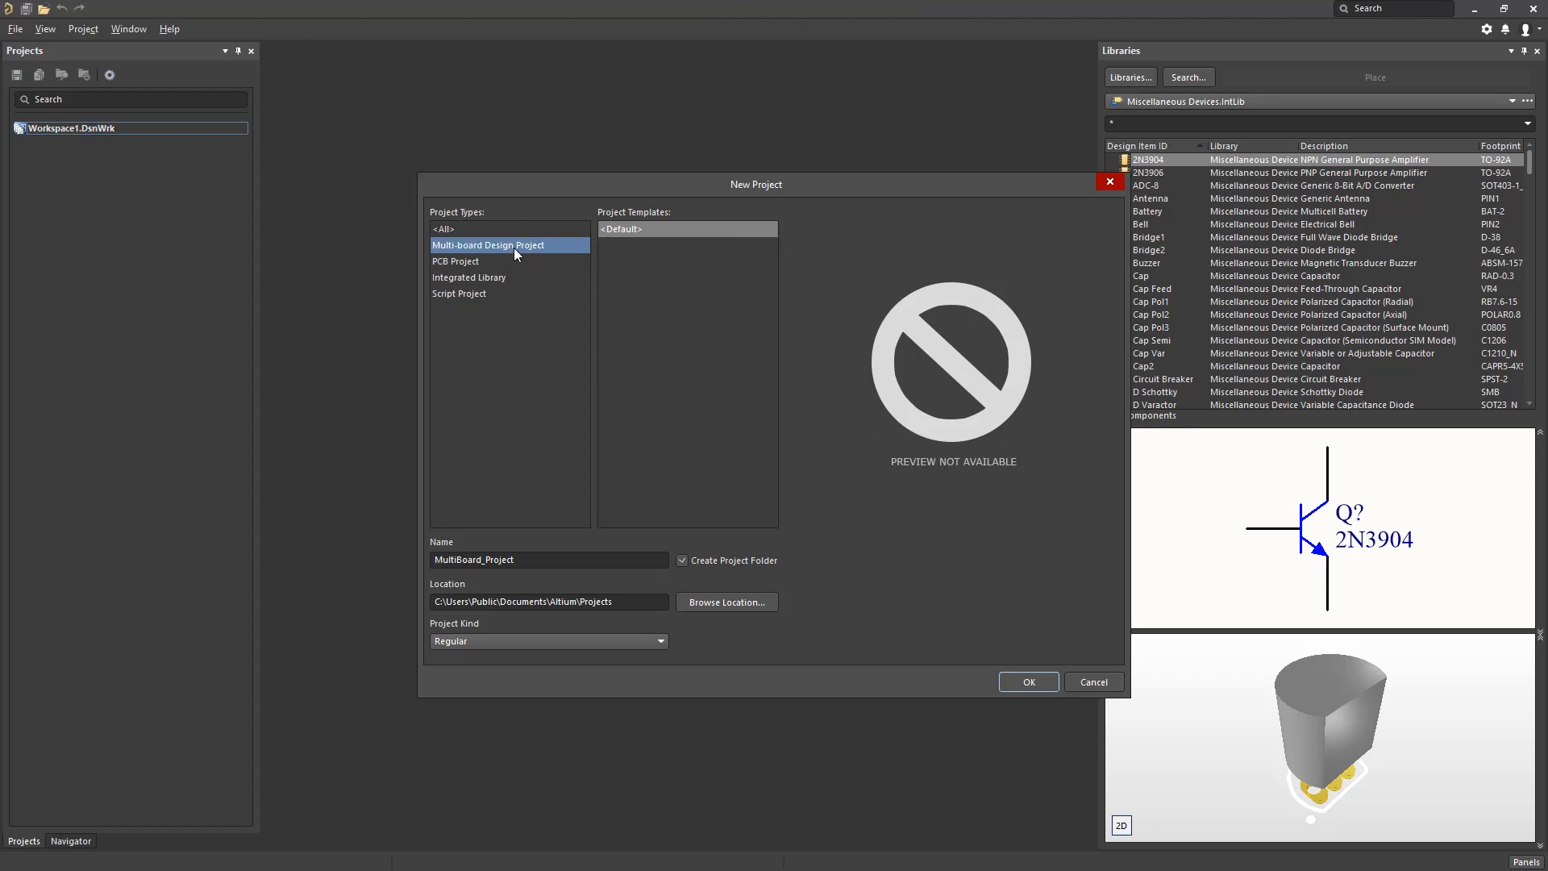
mouse_move(521, 643)
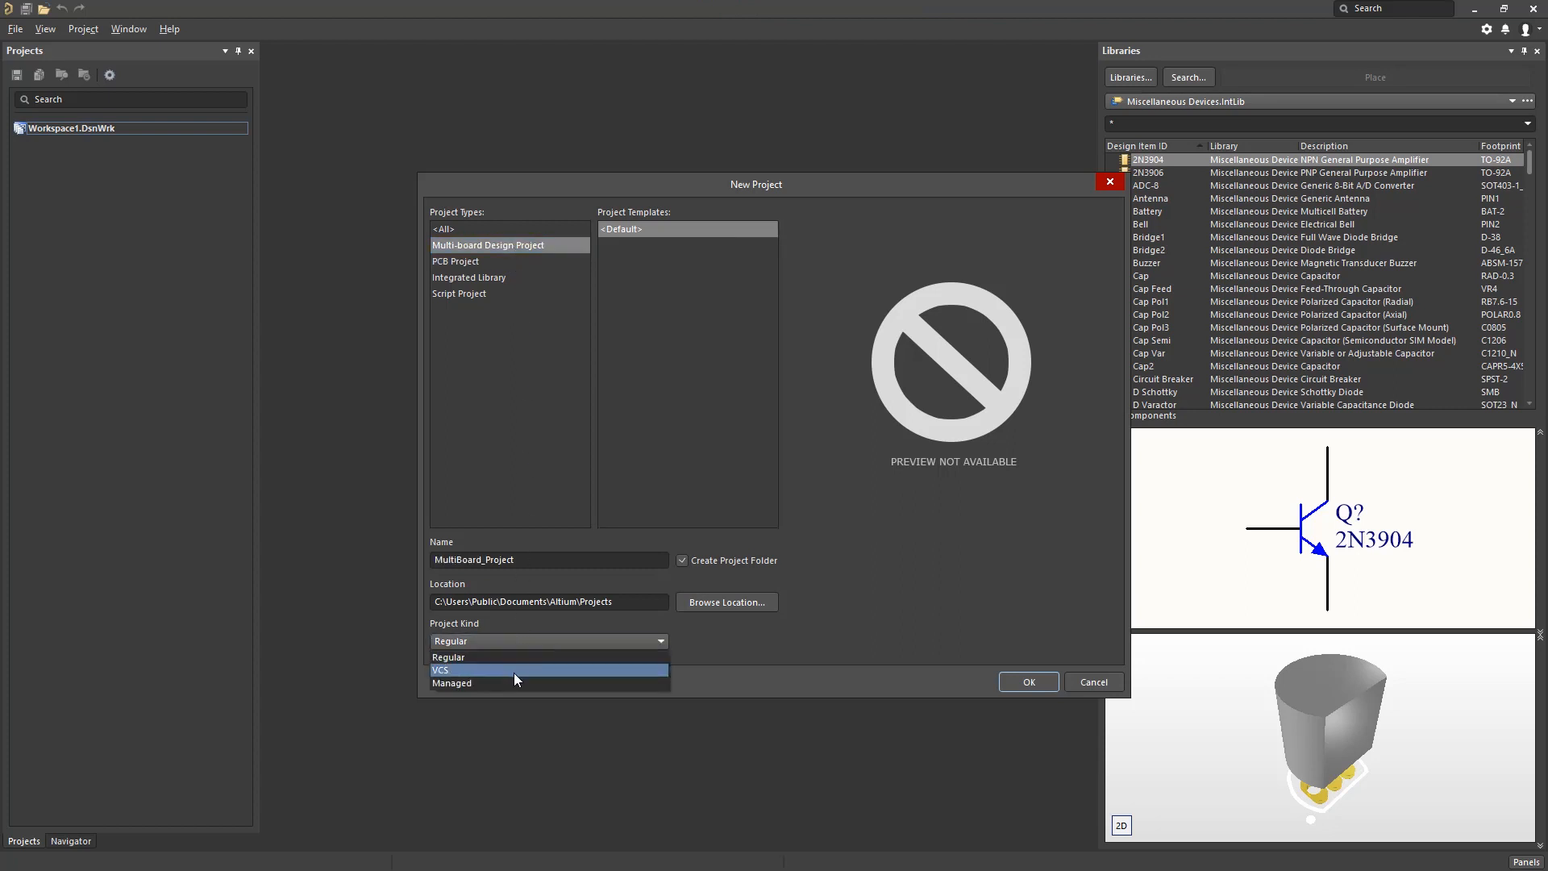
click(447, 656)
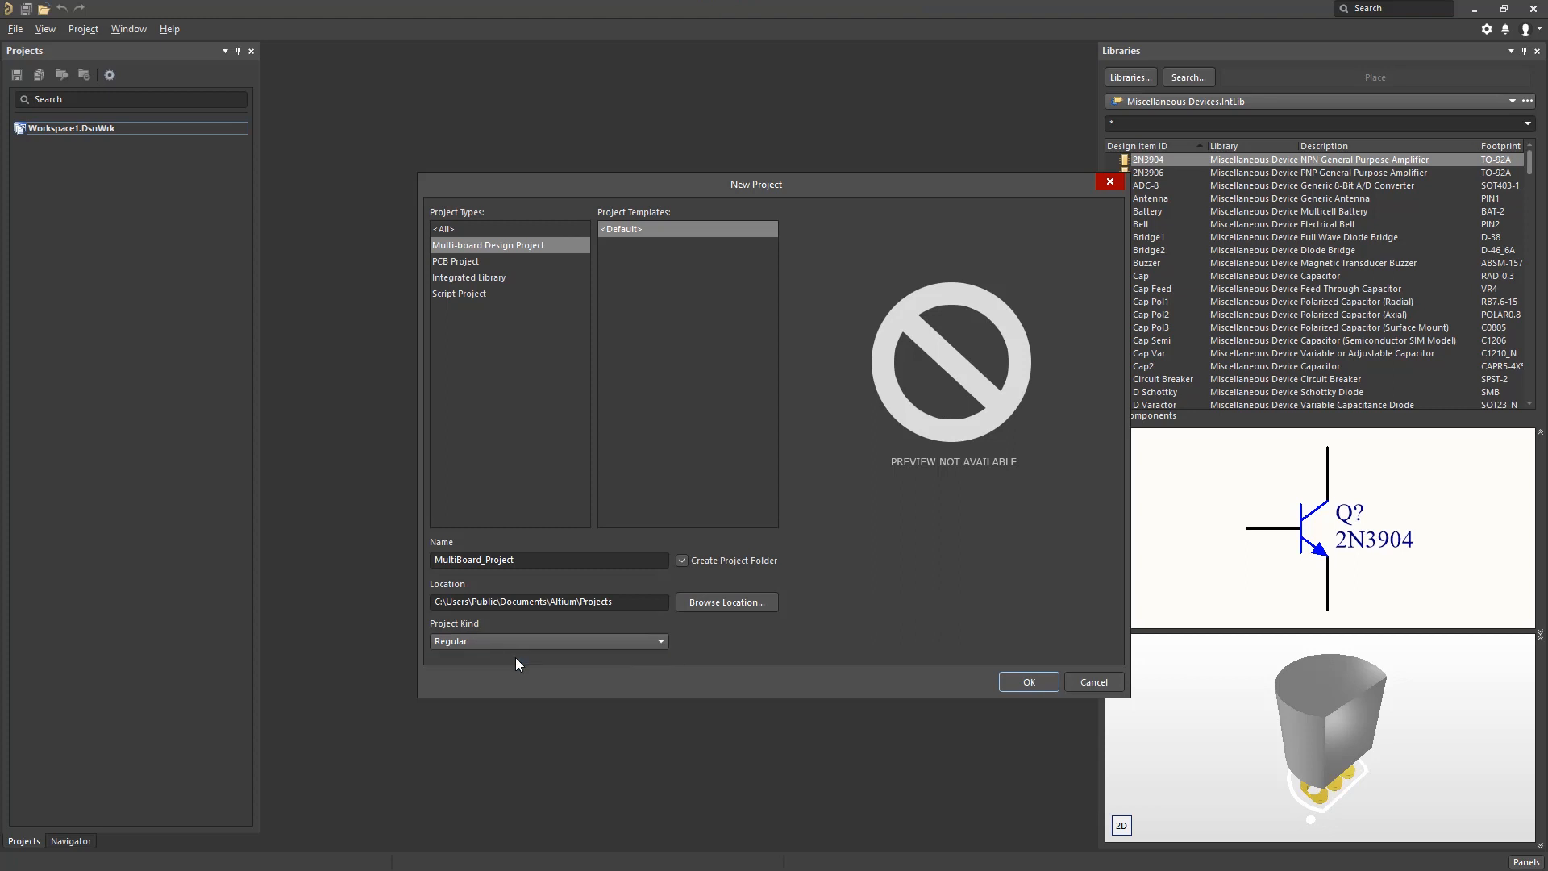
click(1027, 681)
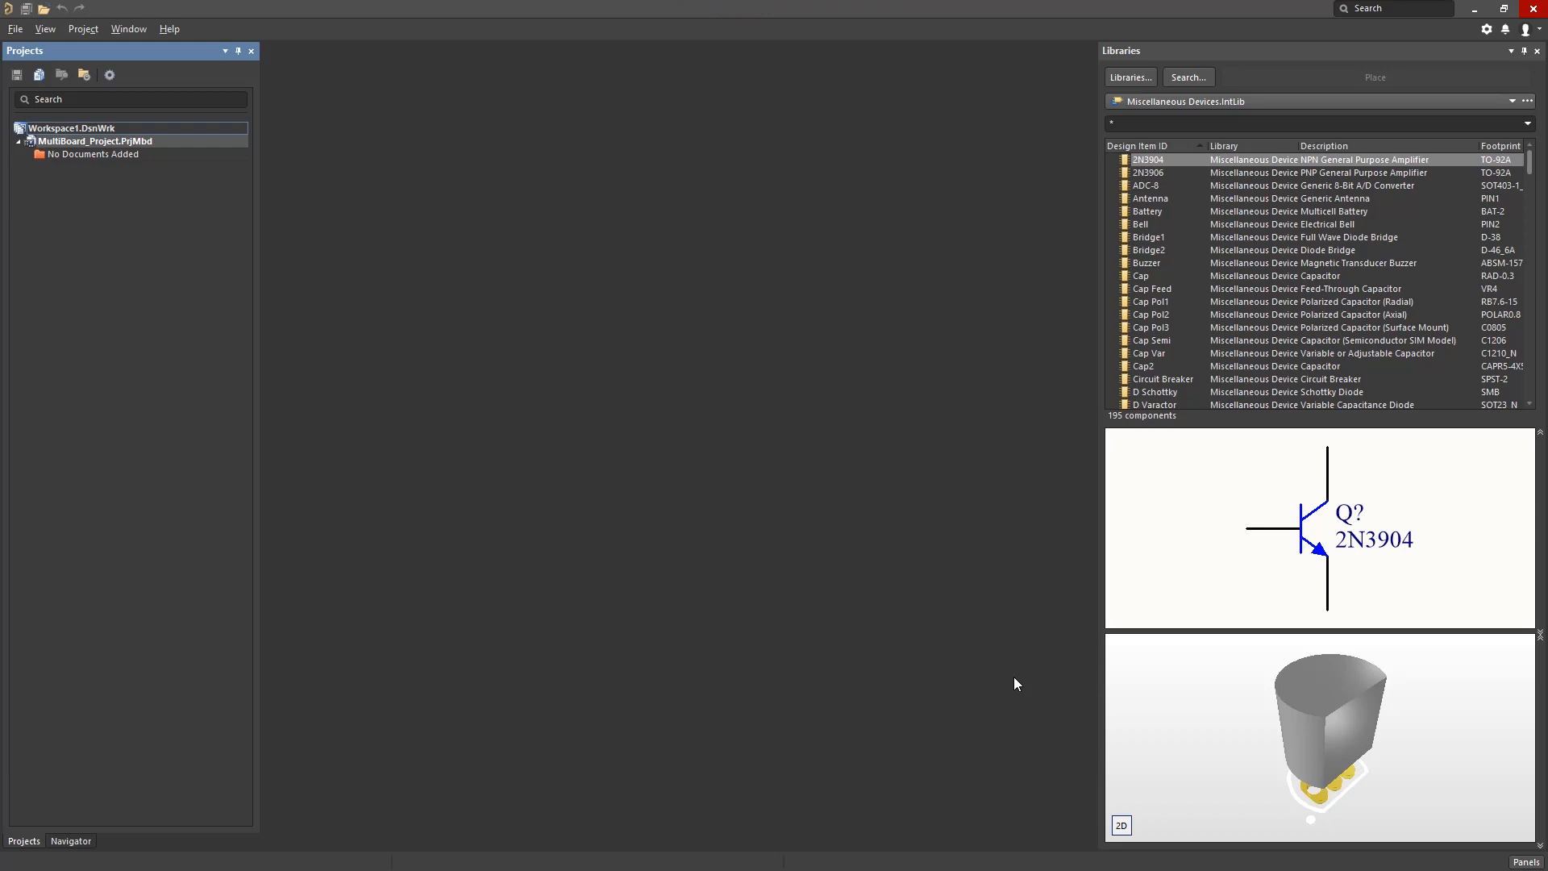
mouse_move(164, 156)
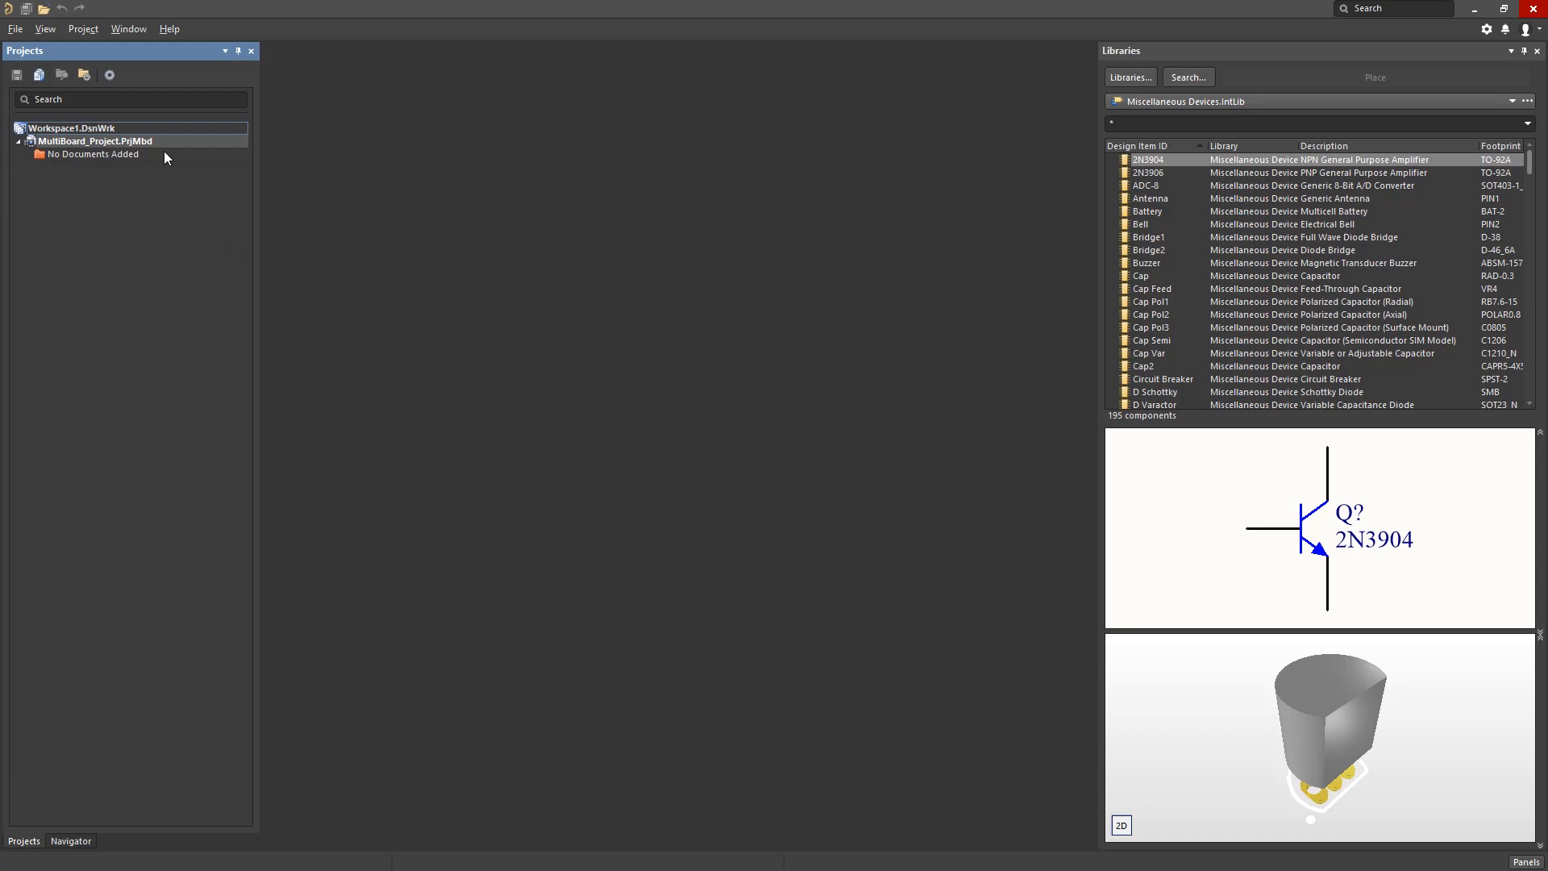
Review the new project's Project Options and dismiss them unchanged
right_click(94, 141)
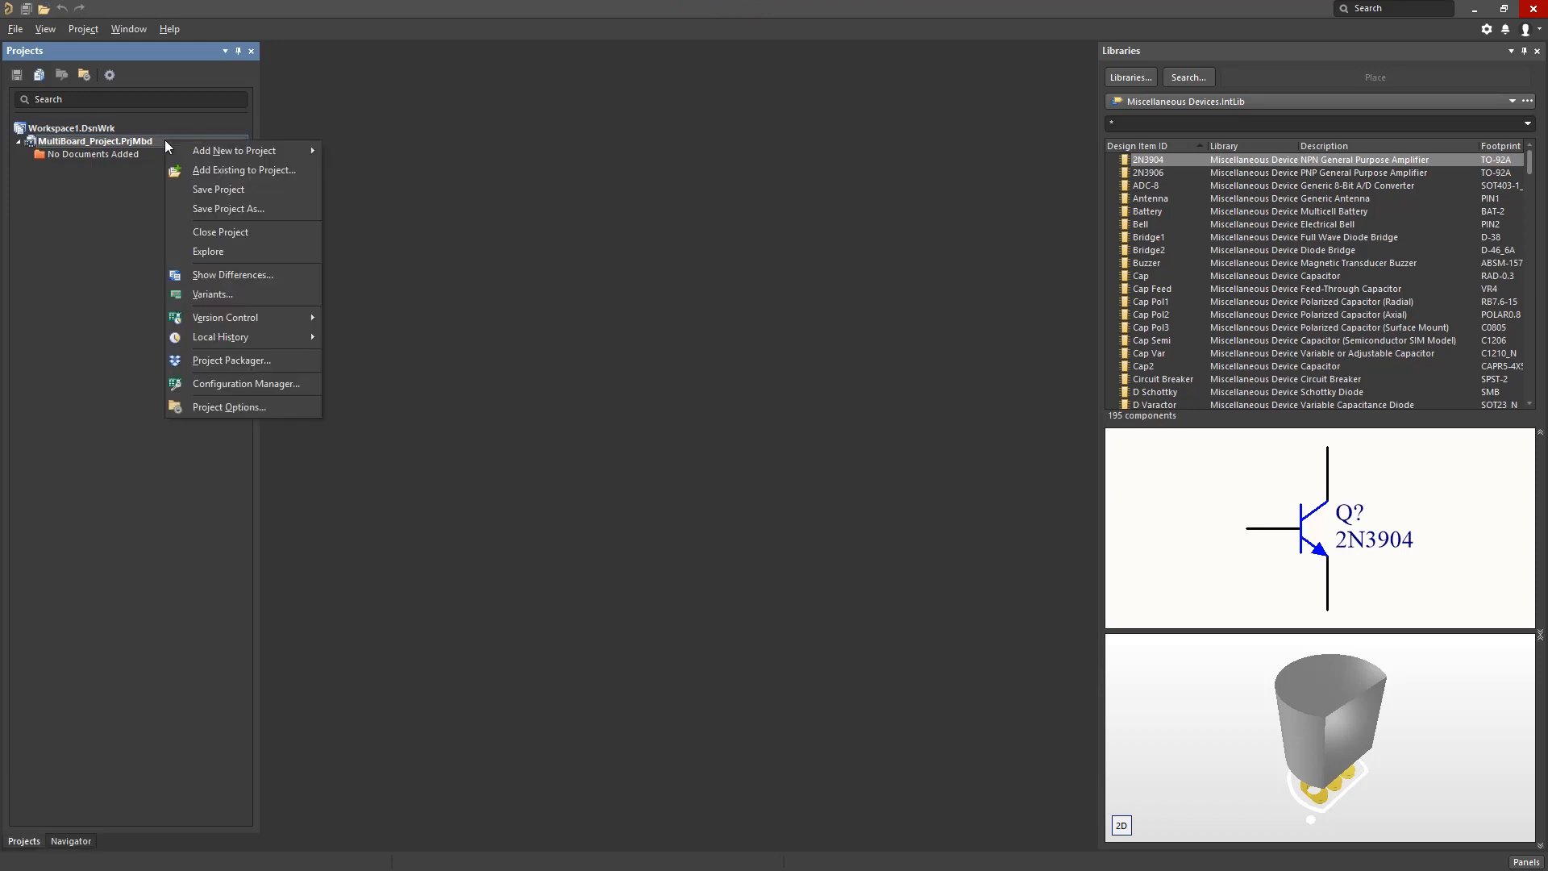
click(229, 407)
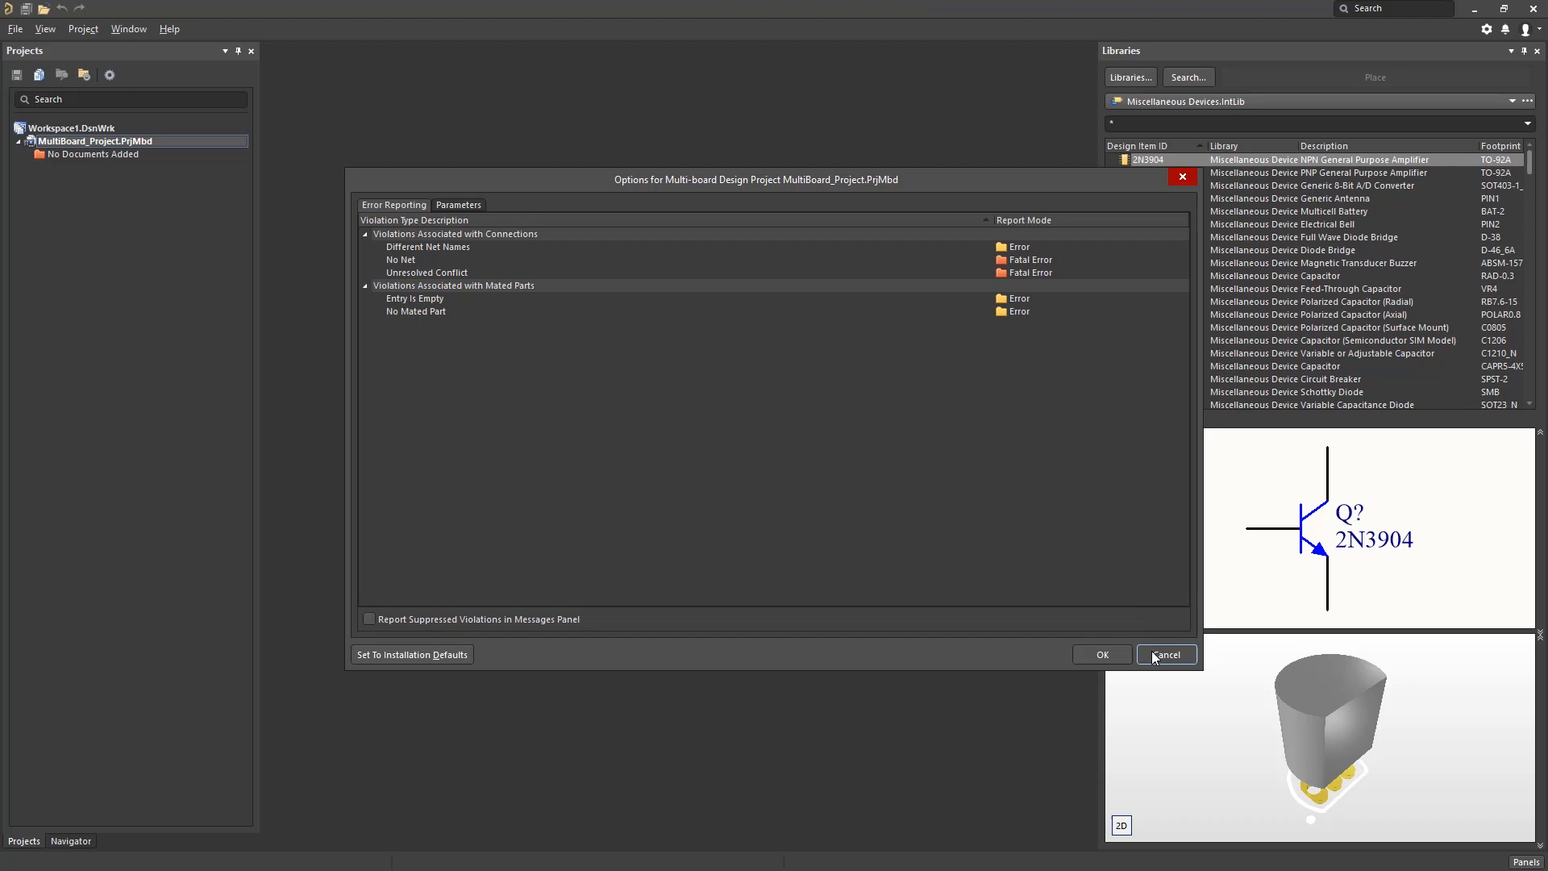
click(1165, 655)
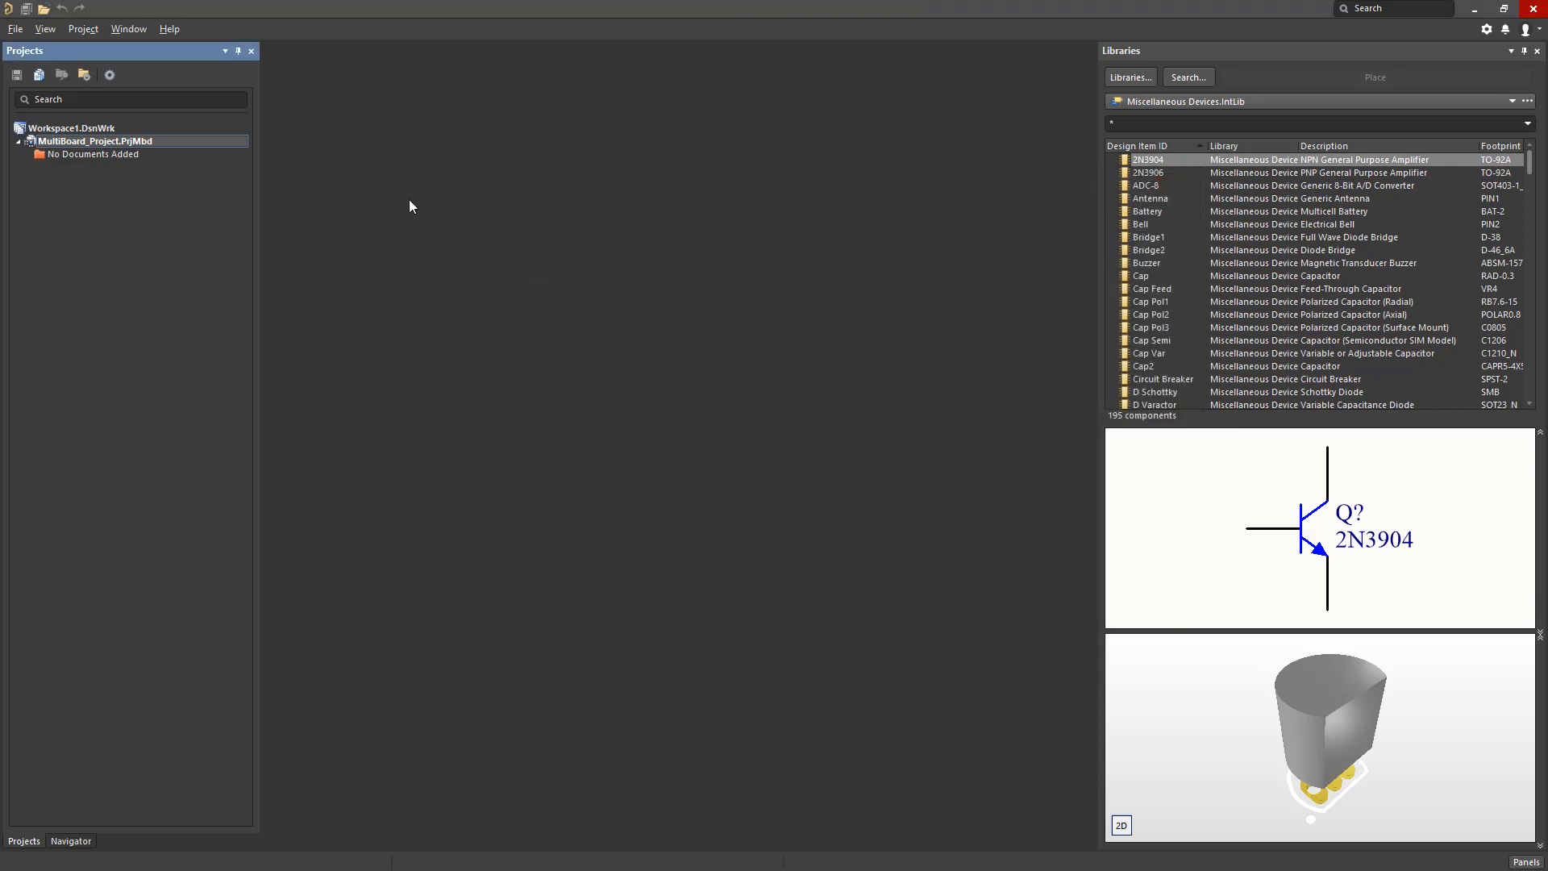
Add a new multi-board schematic and a new multi-board assembly document to the project
right_click(93, 141)
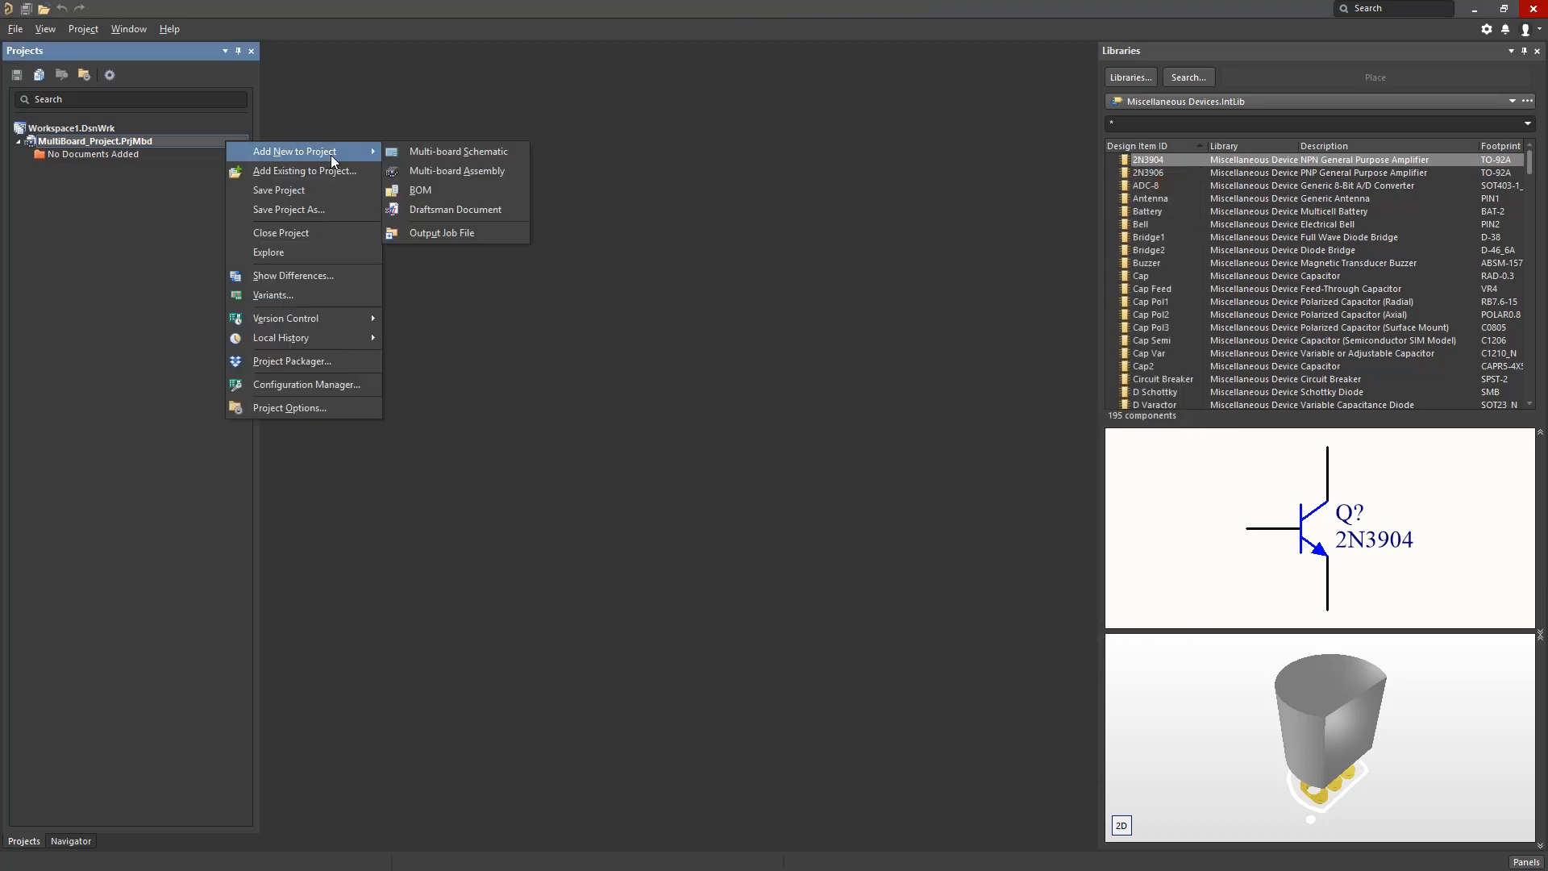
click(456, 151)
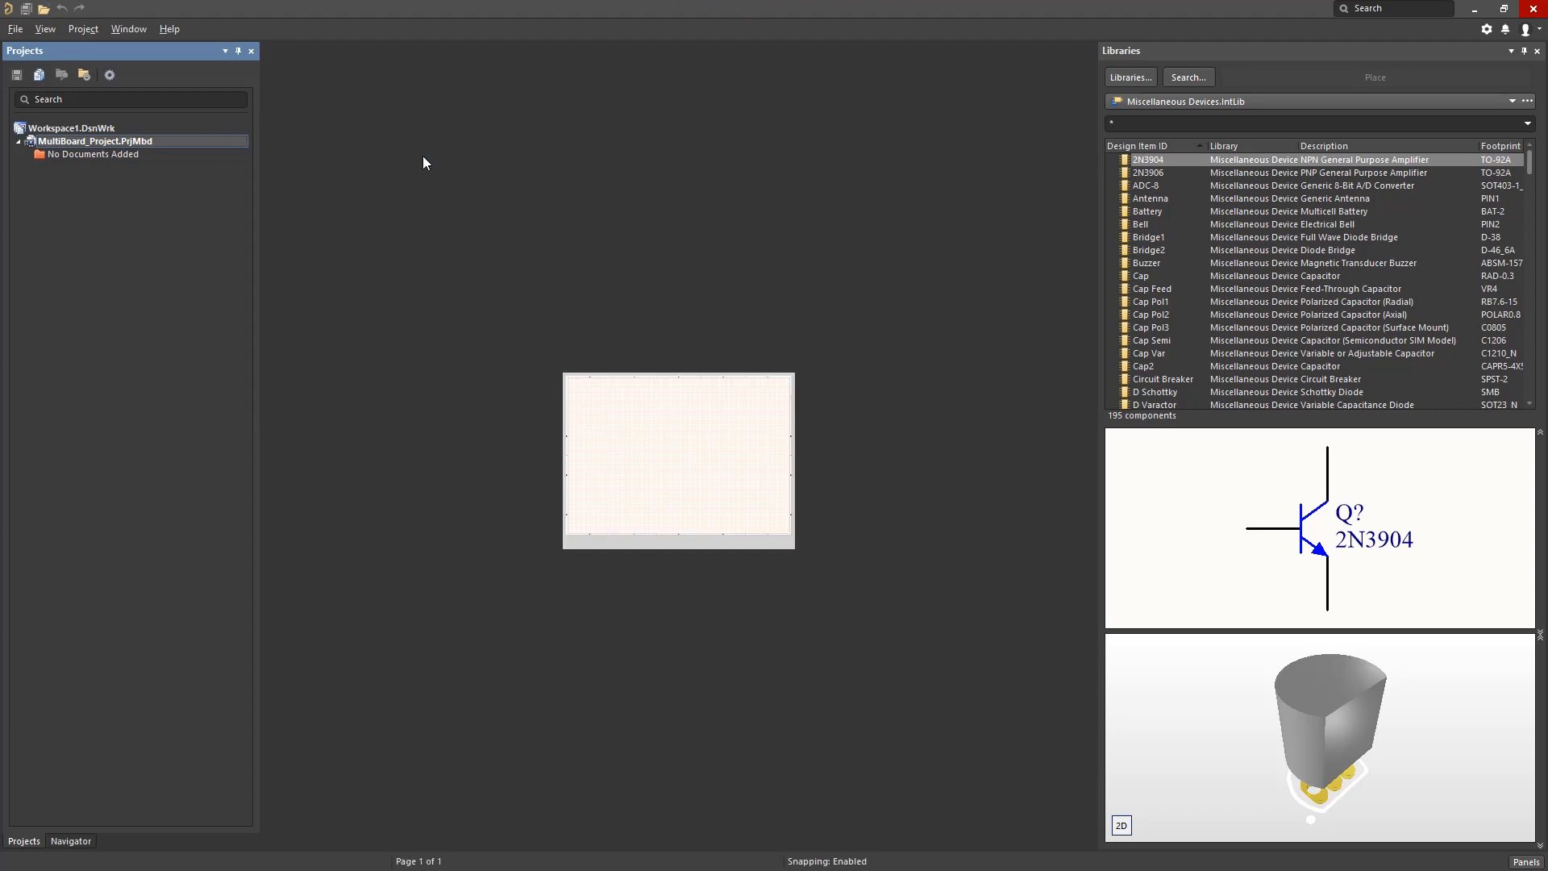
right_click(94, 140)
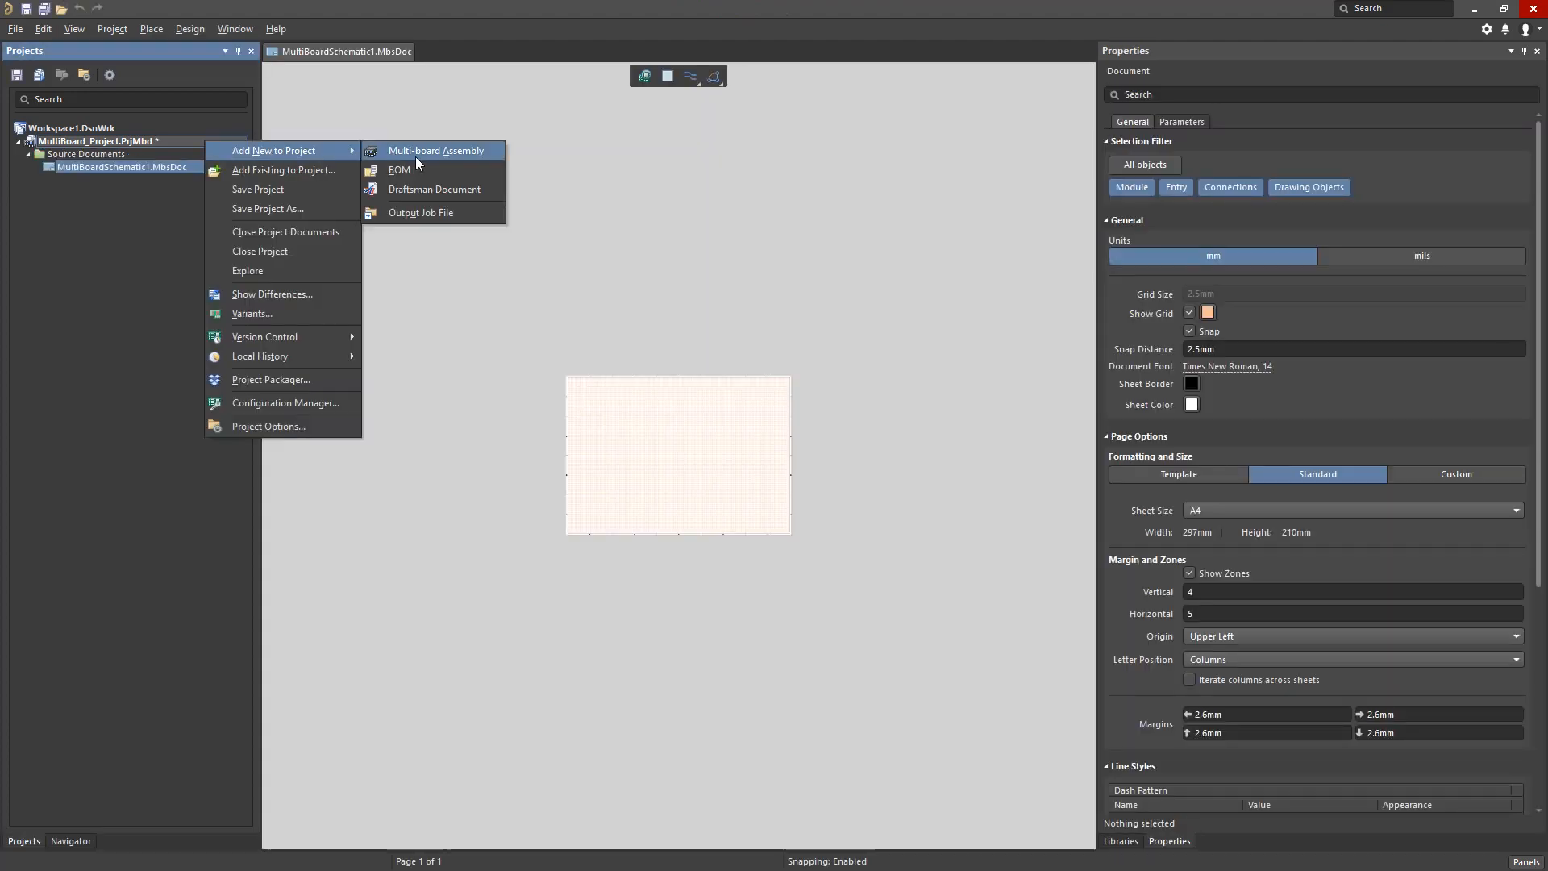
click(433, 150)
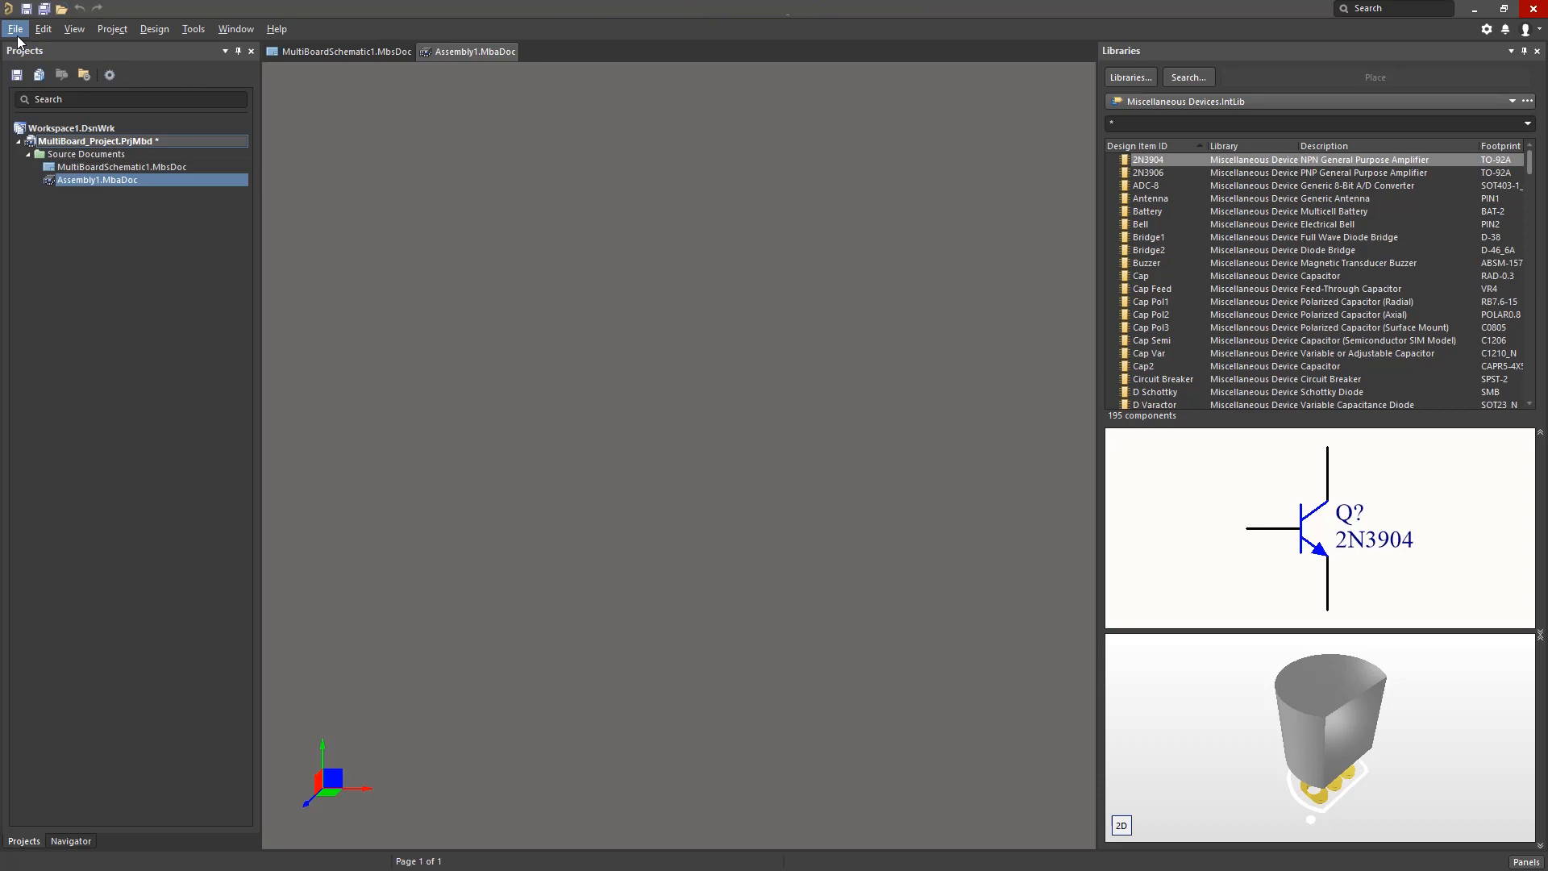
Load the MiniPC.PrjMbd example from Examples\Mini PC and collapse its board project trees
click(15, 27)
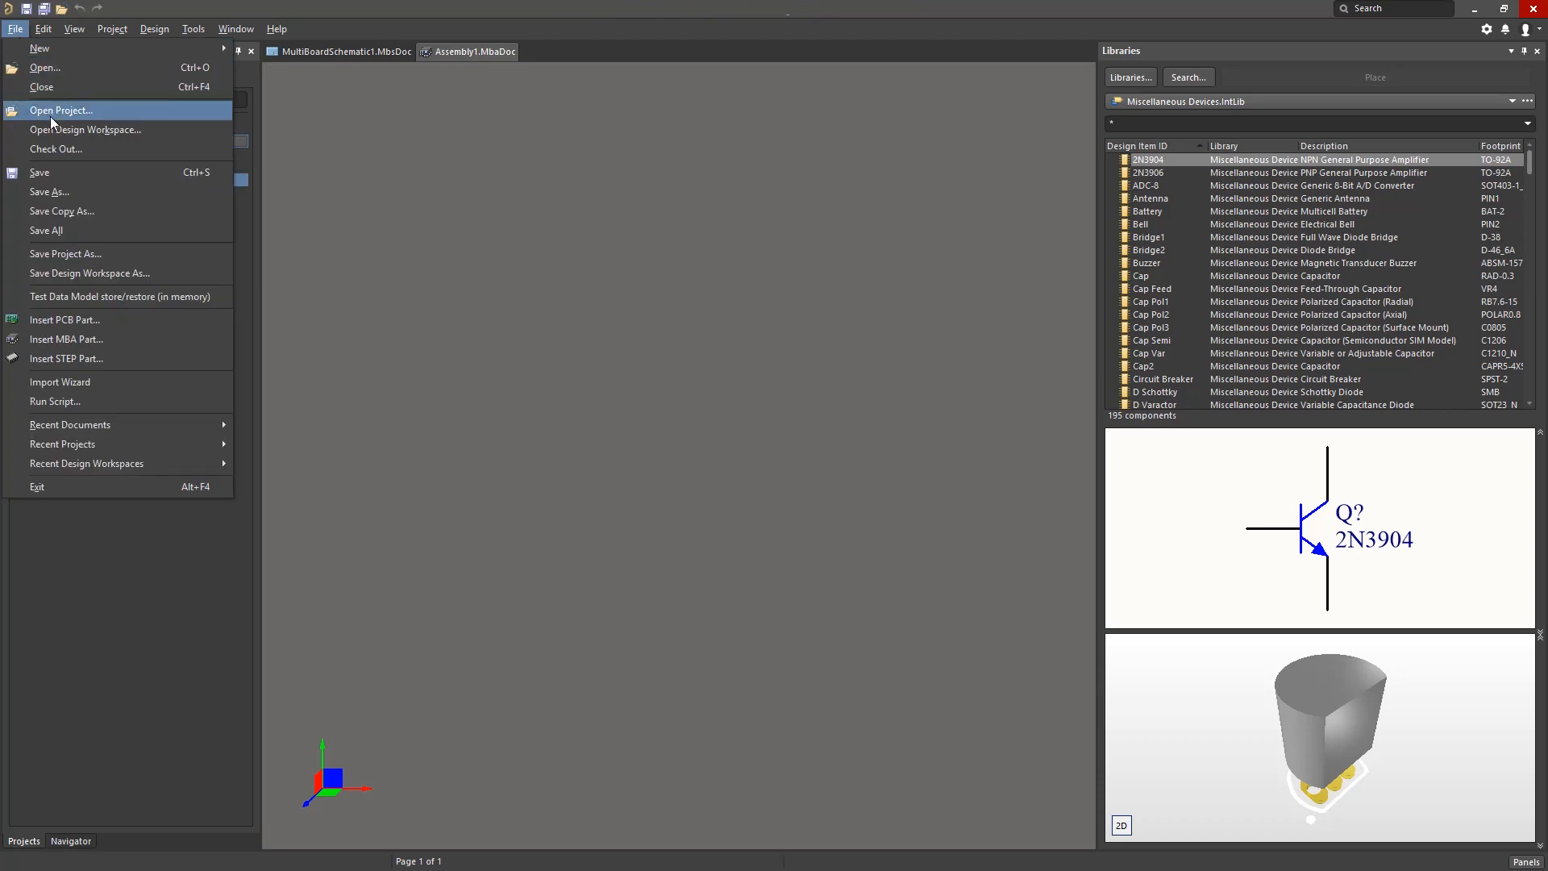
click(59, 110)
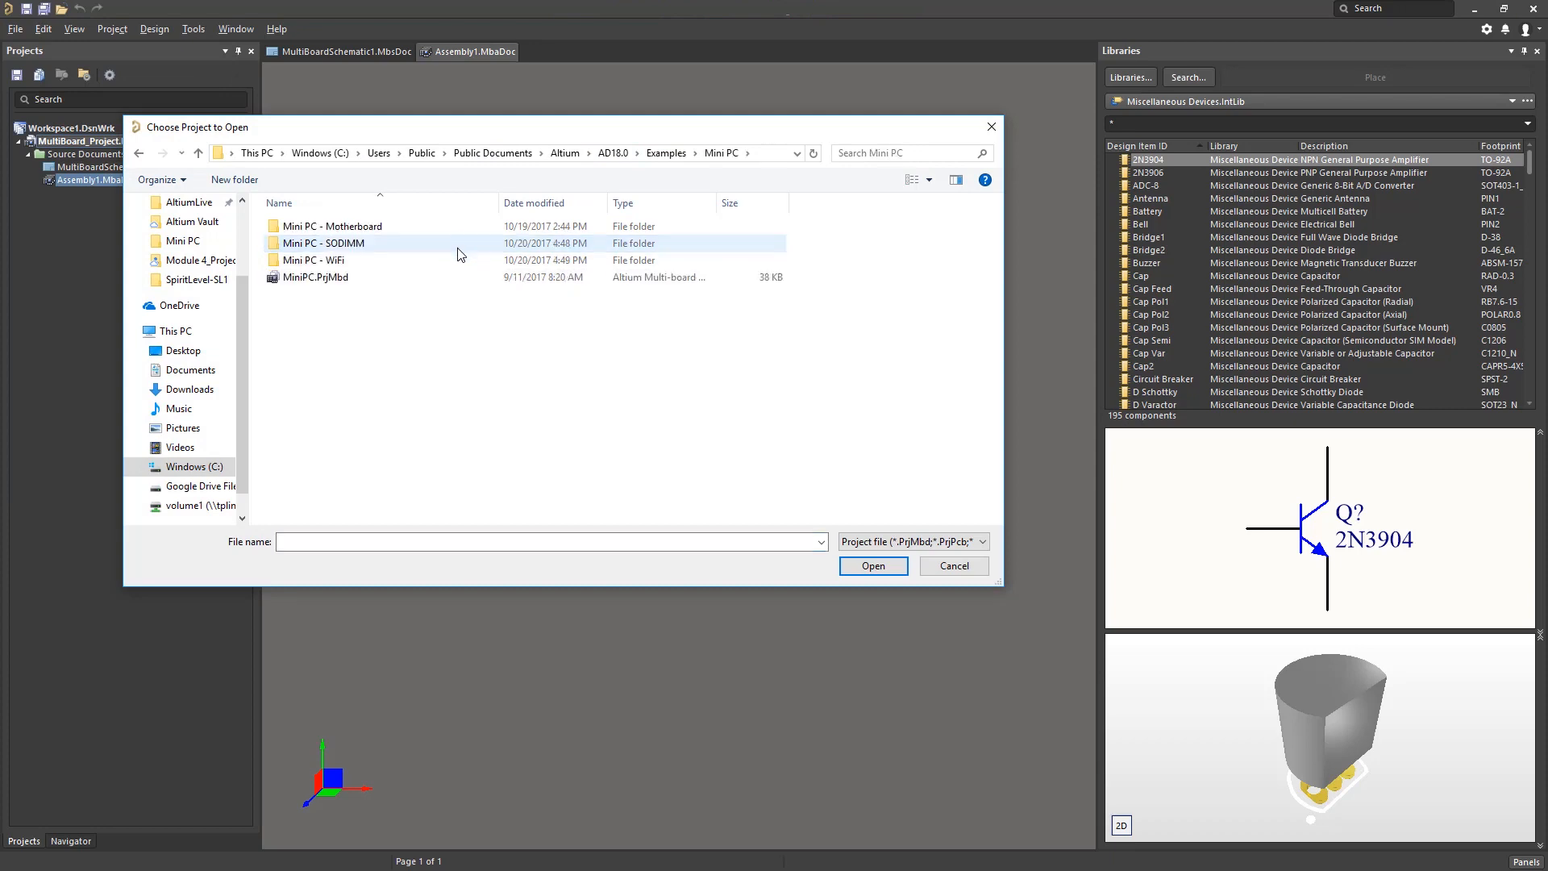
click(316, 275)
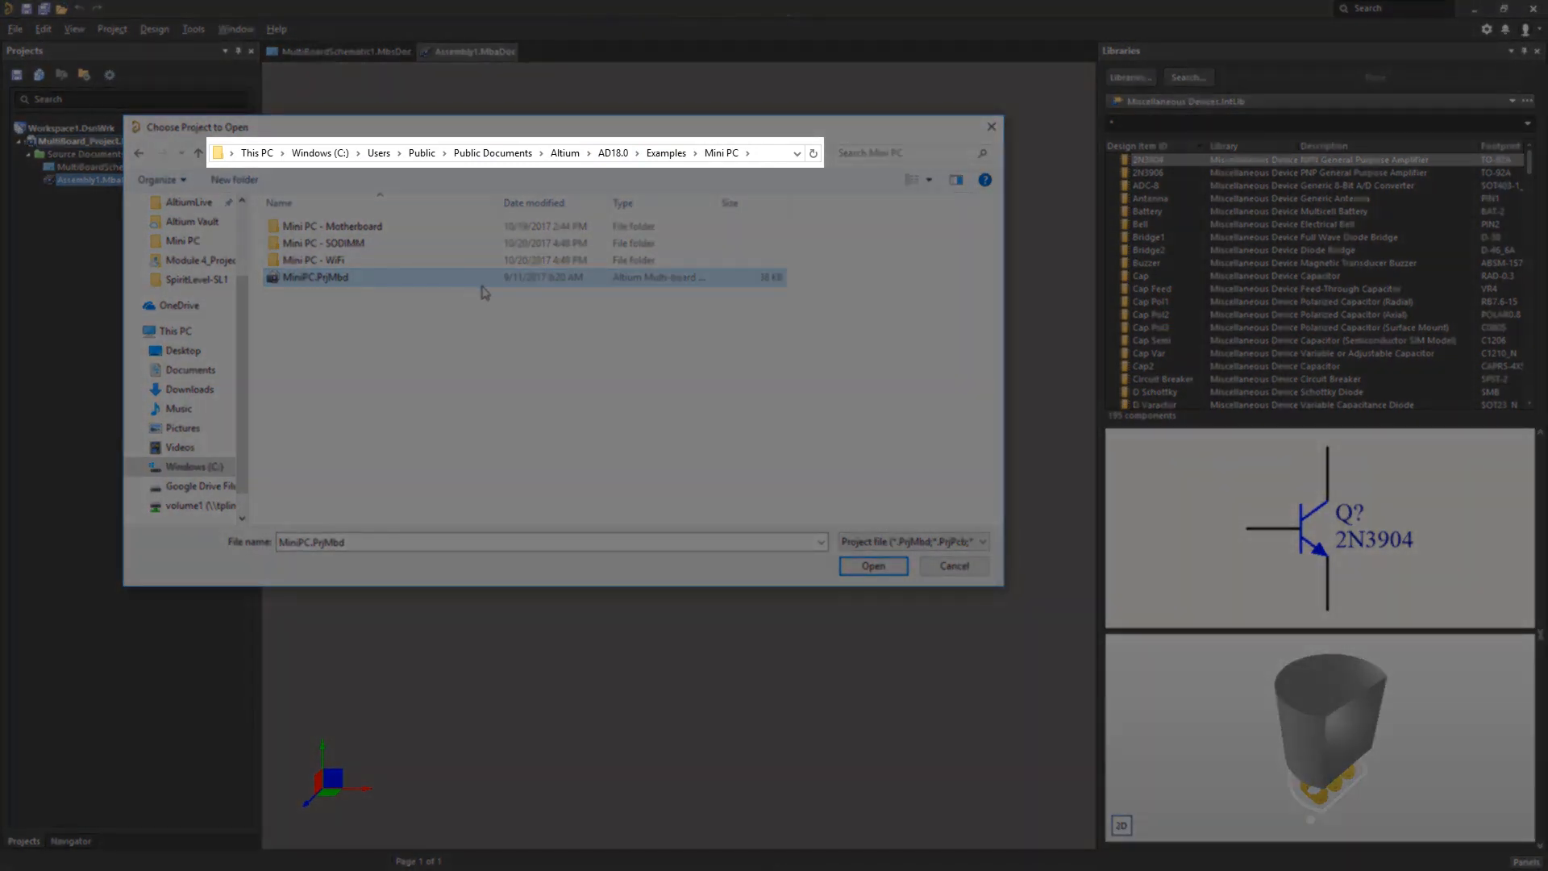
click(872, 566)
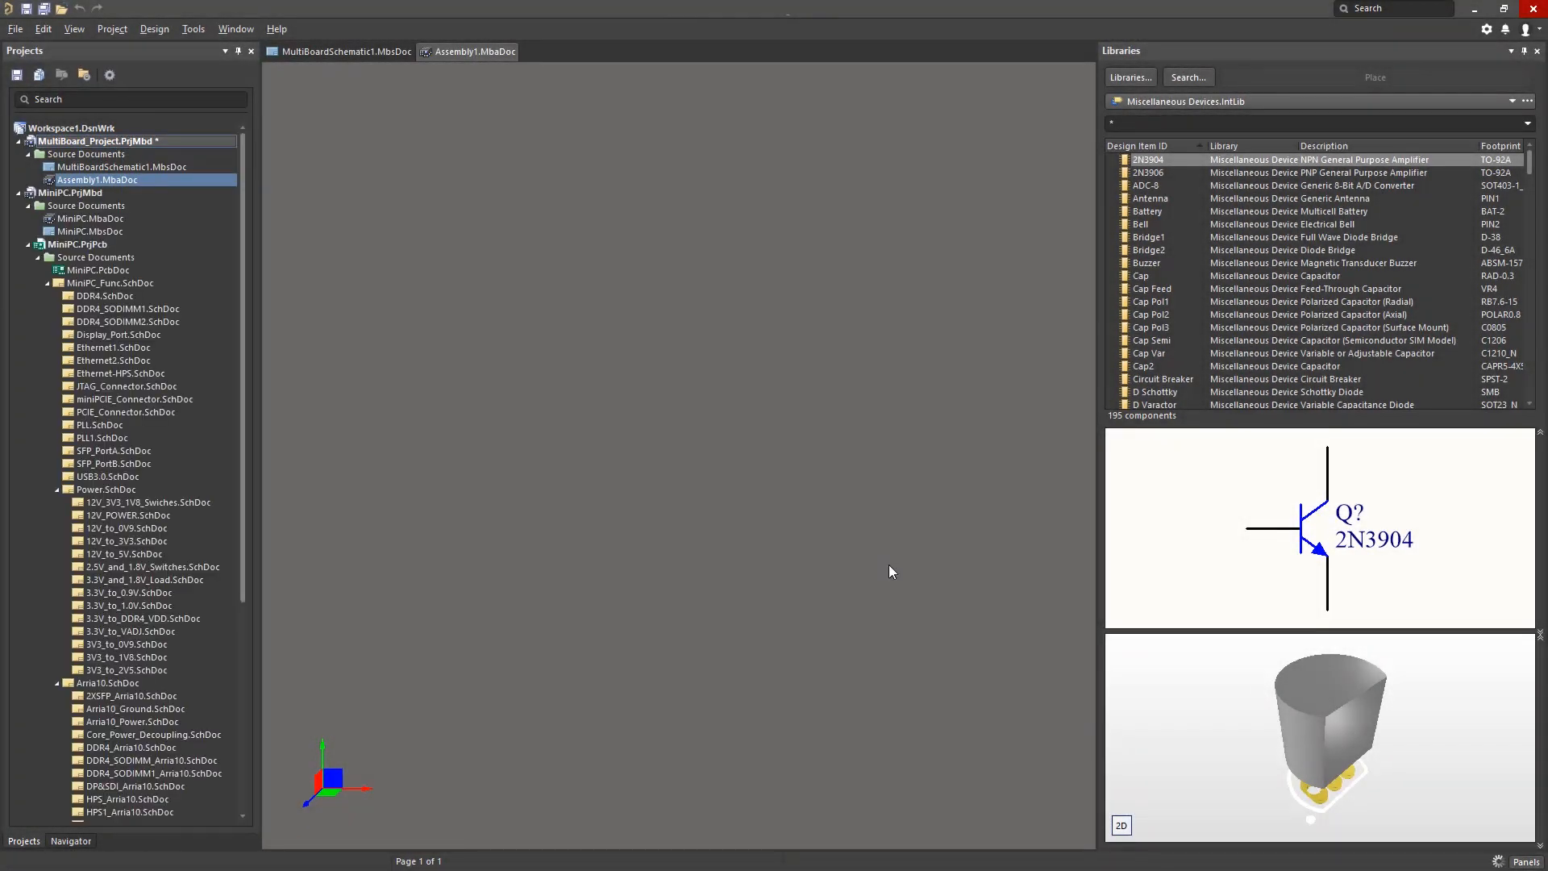
click(31, 244)
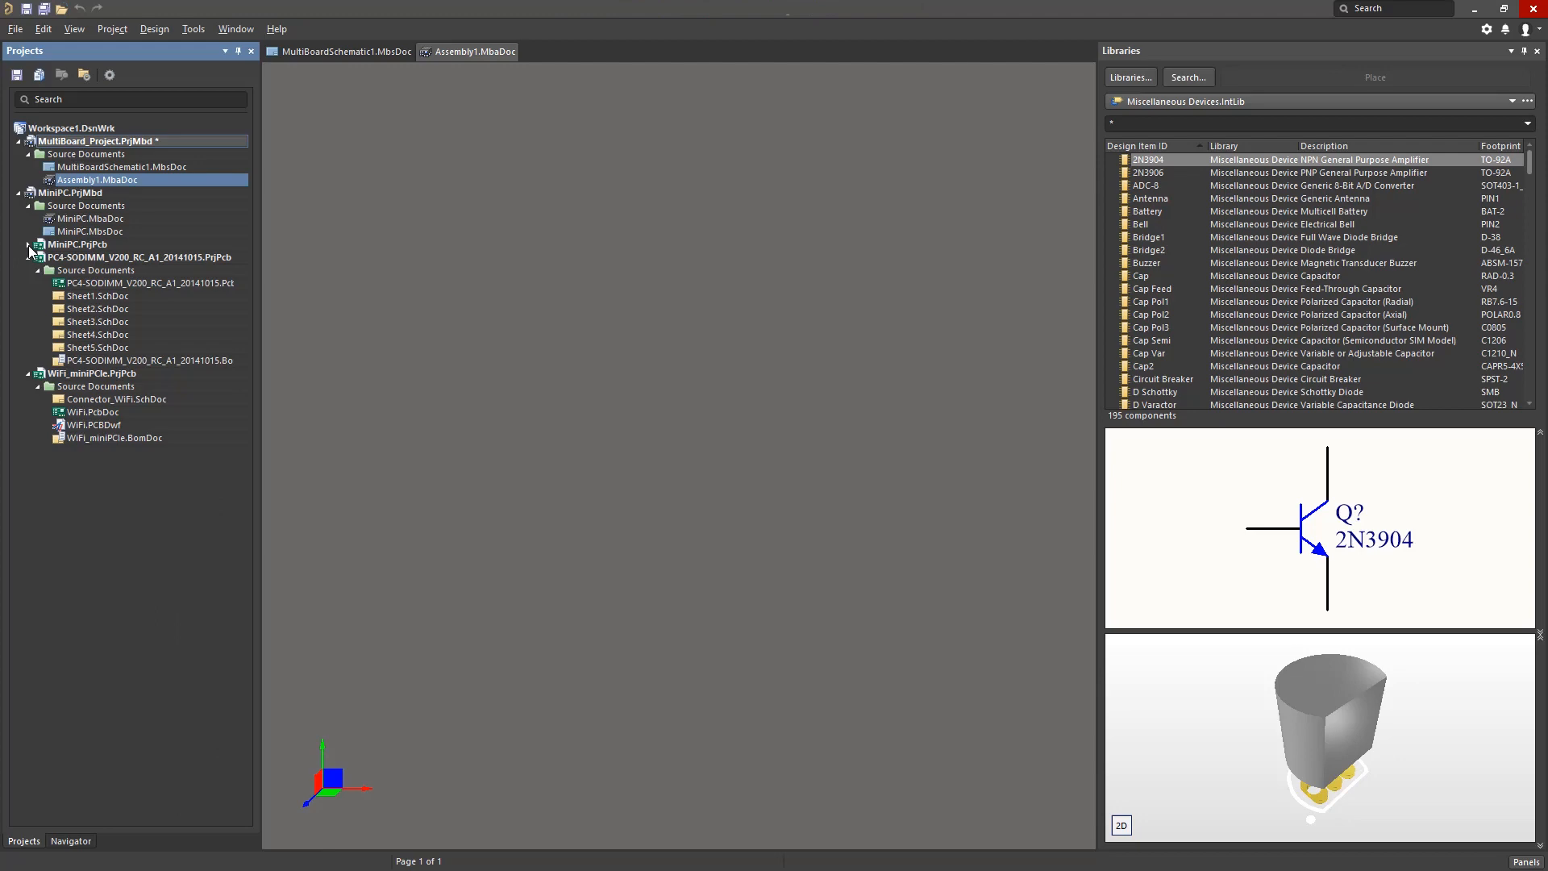
click(31, 244)
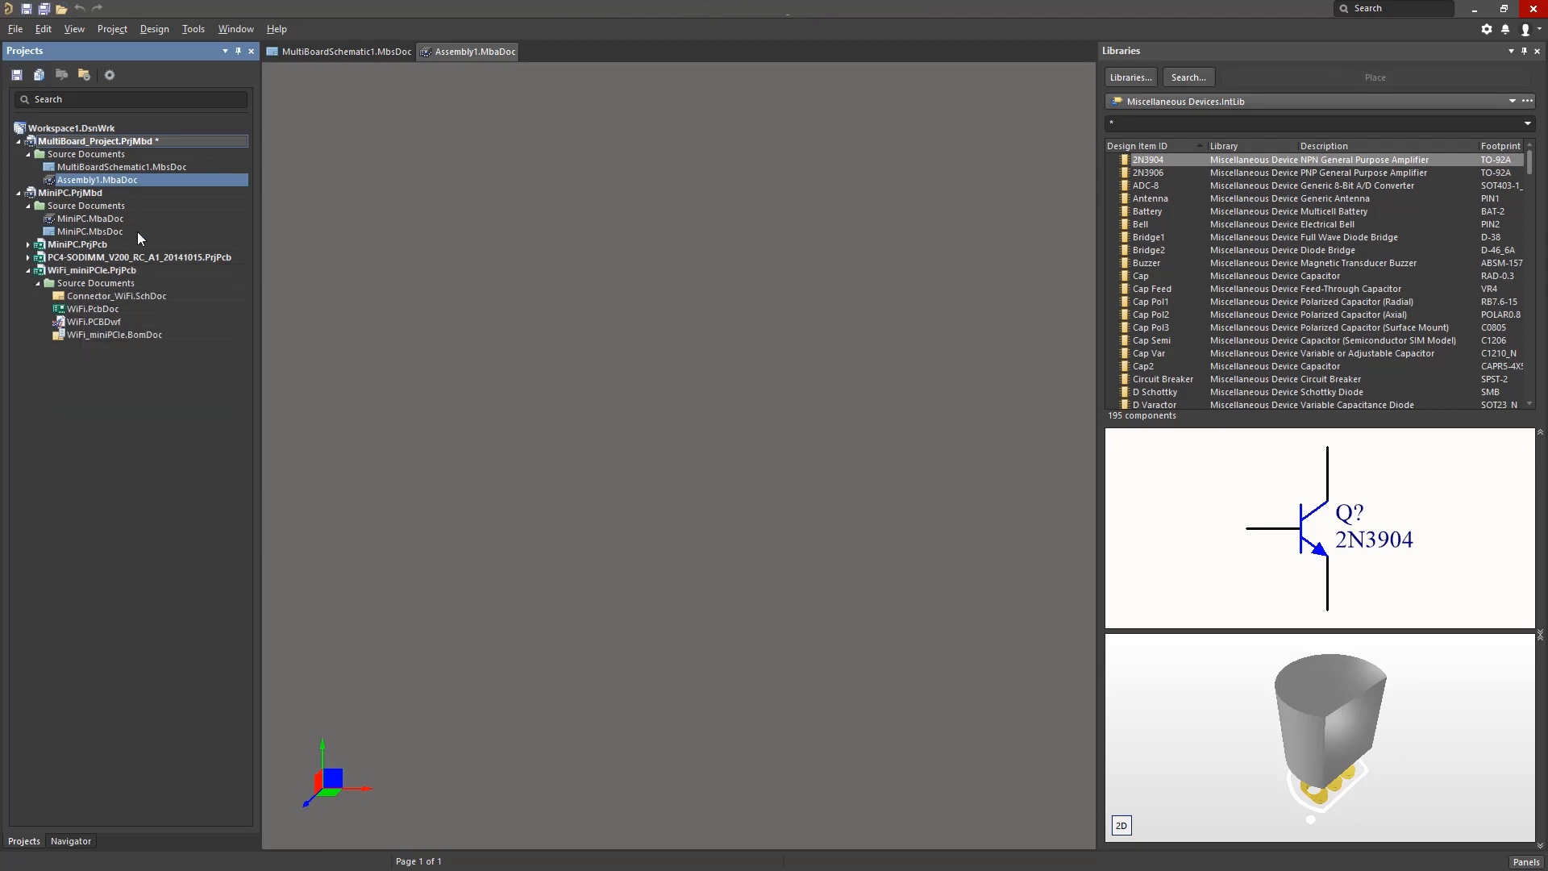
Show MiniPC.MbsDoc and inspect direct connection C1's SA1 pin connection in Properties
double_click(92, 230)
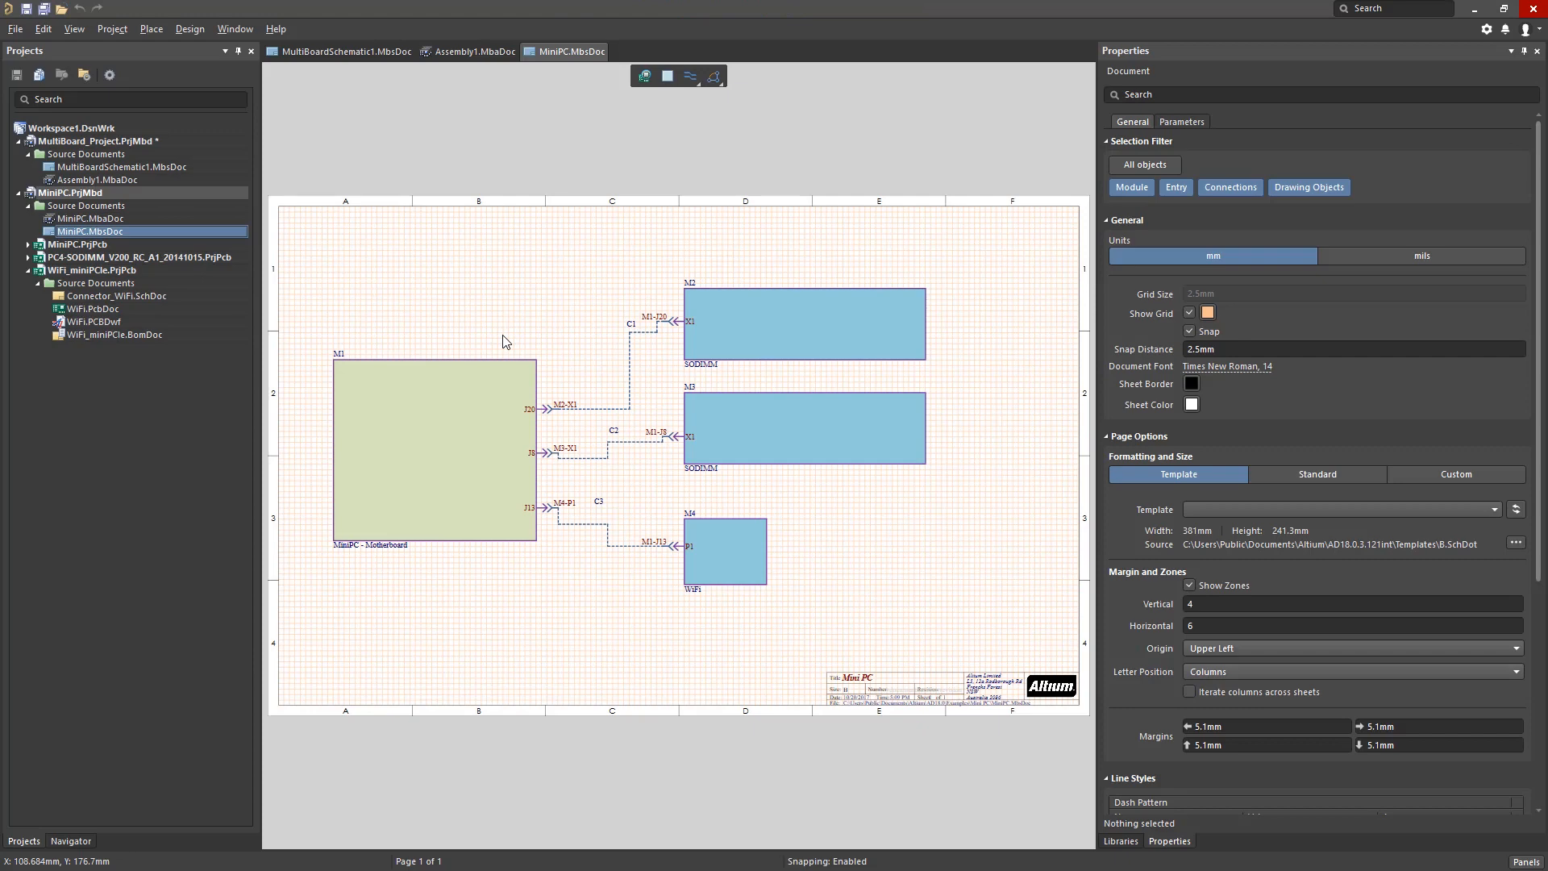
click(151, 27)
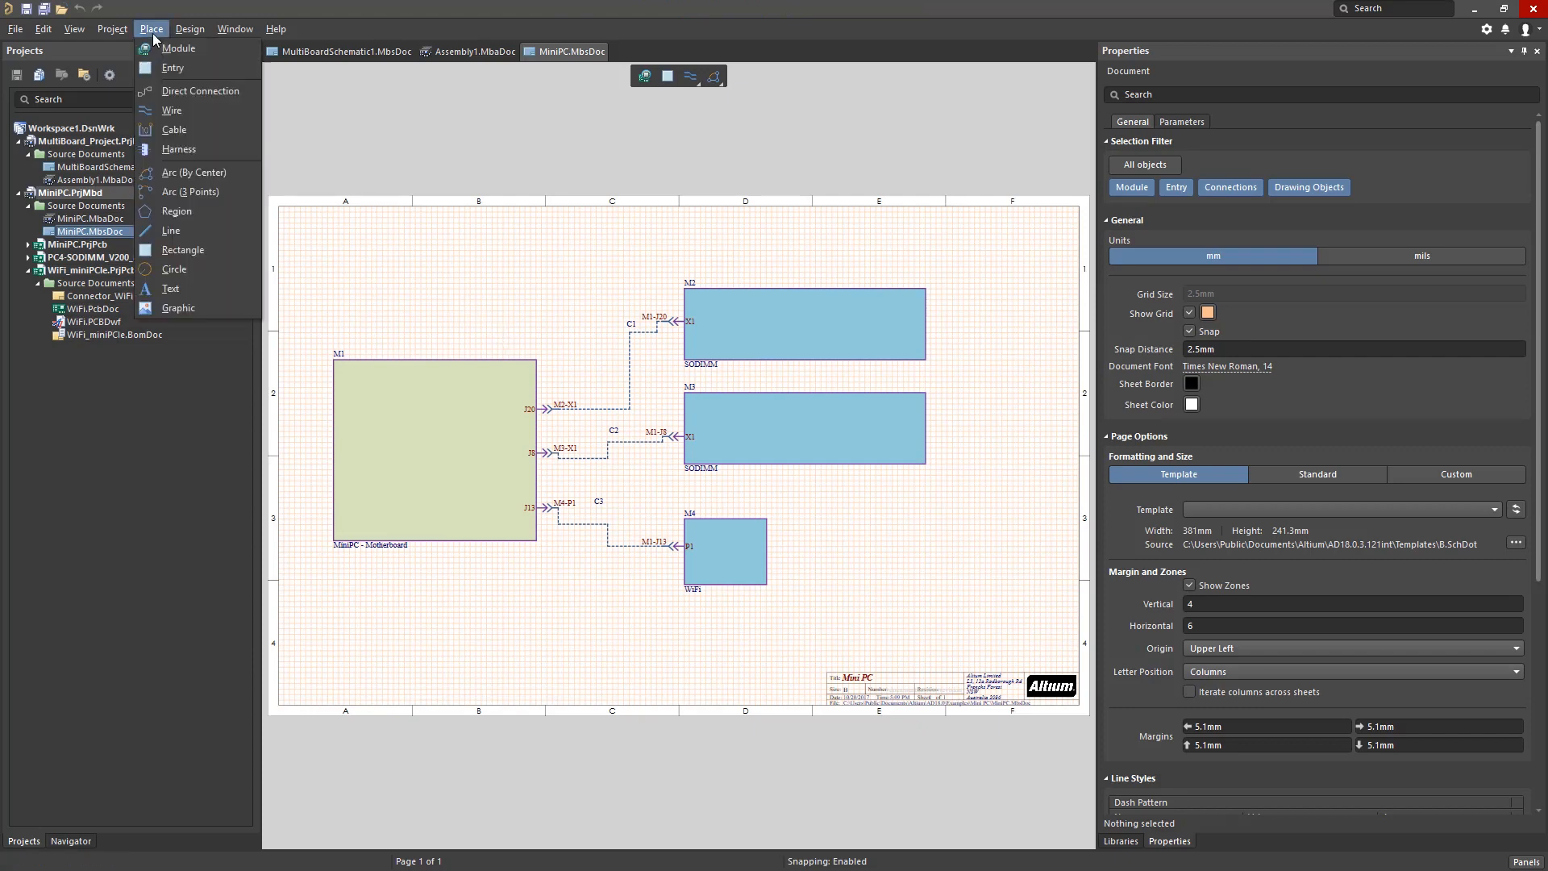
mouse_move(198, 90)
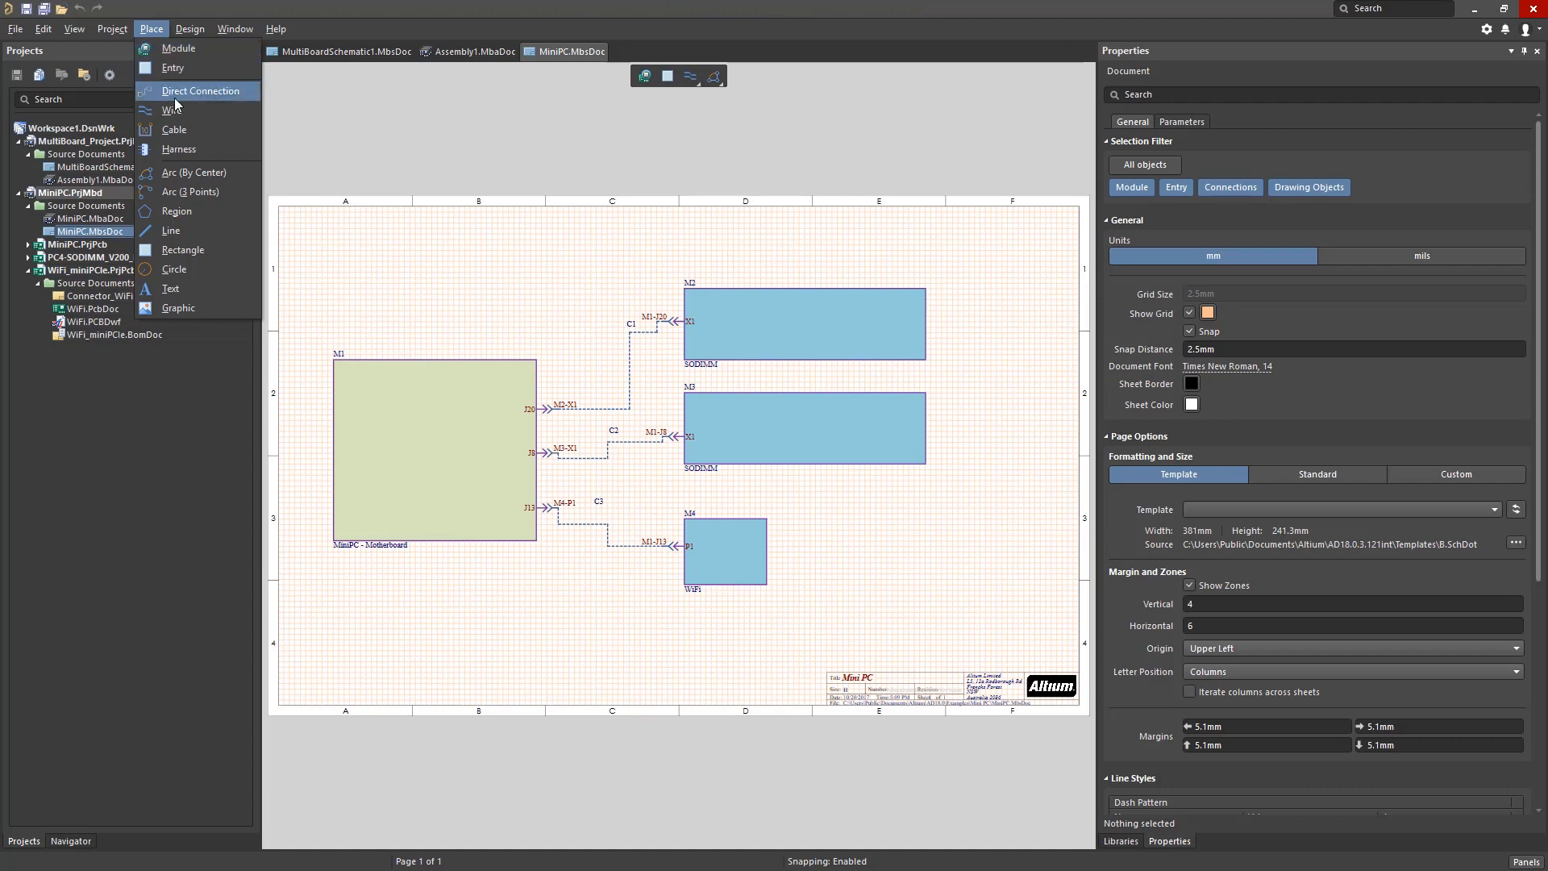
mouse_move(447, 174)
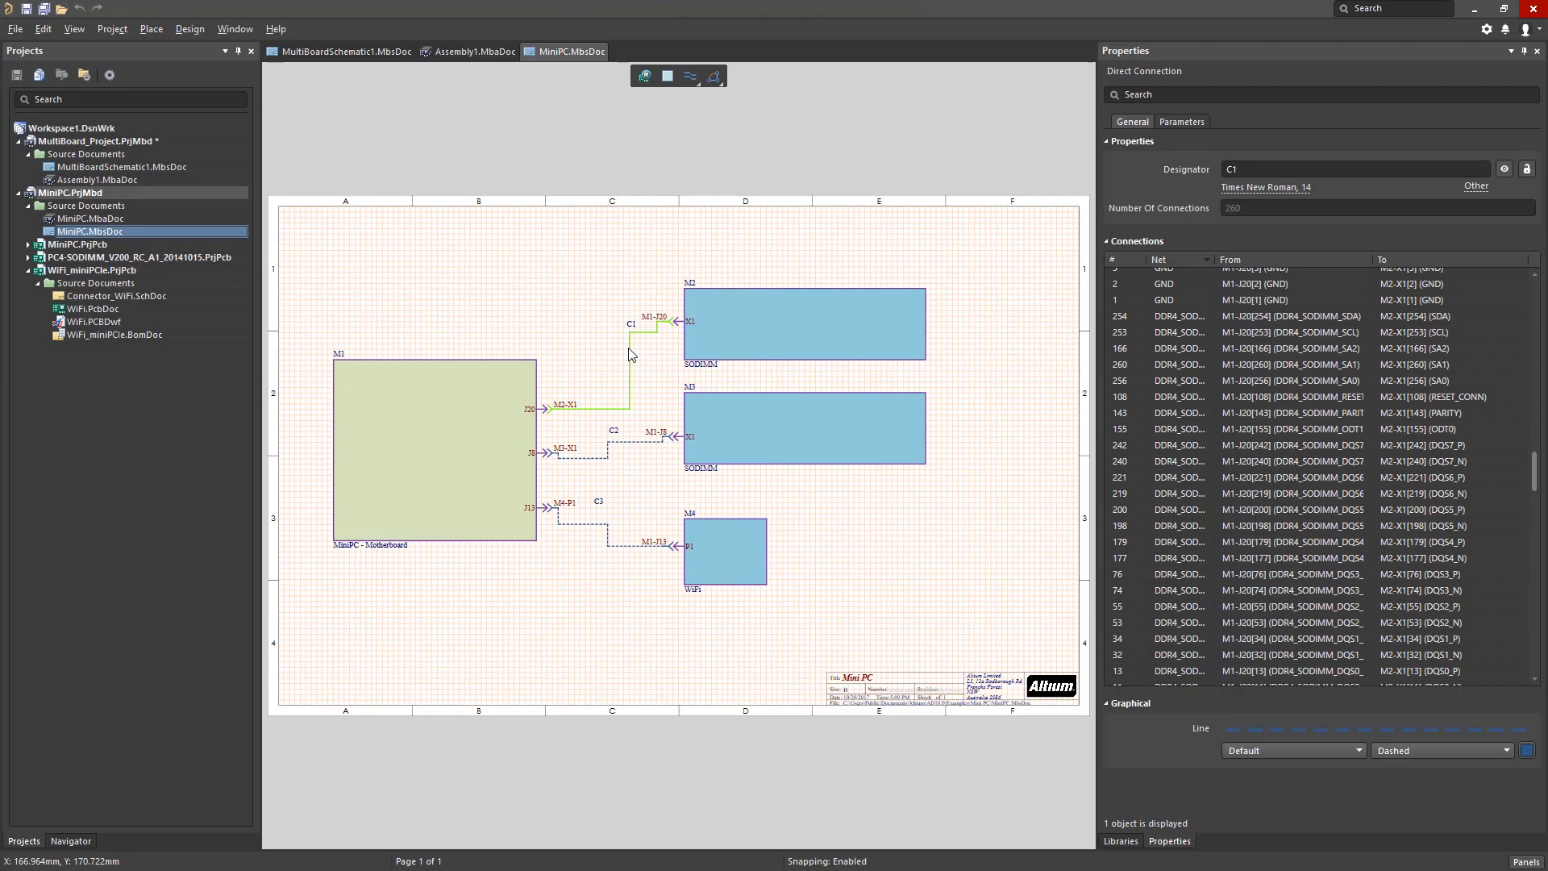
mouse_move(1195, 401)
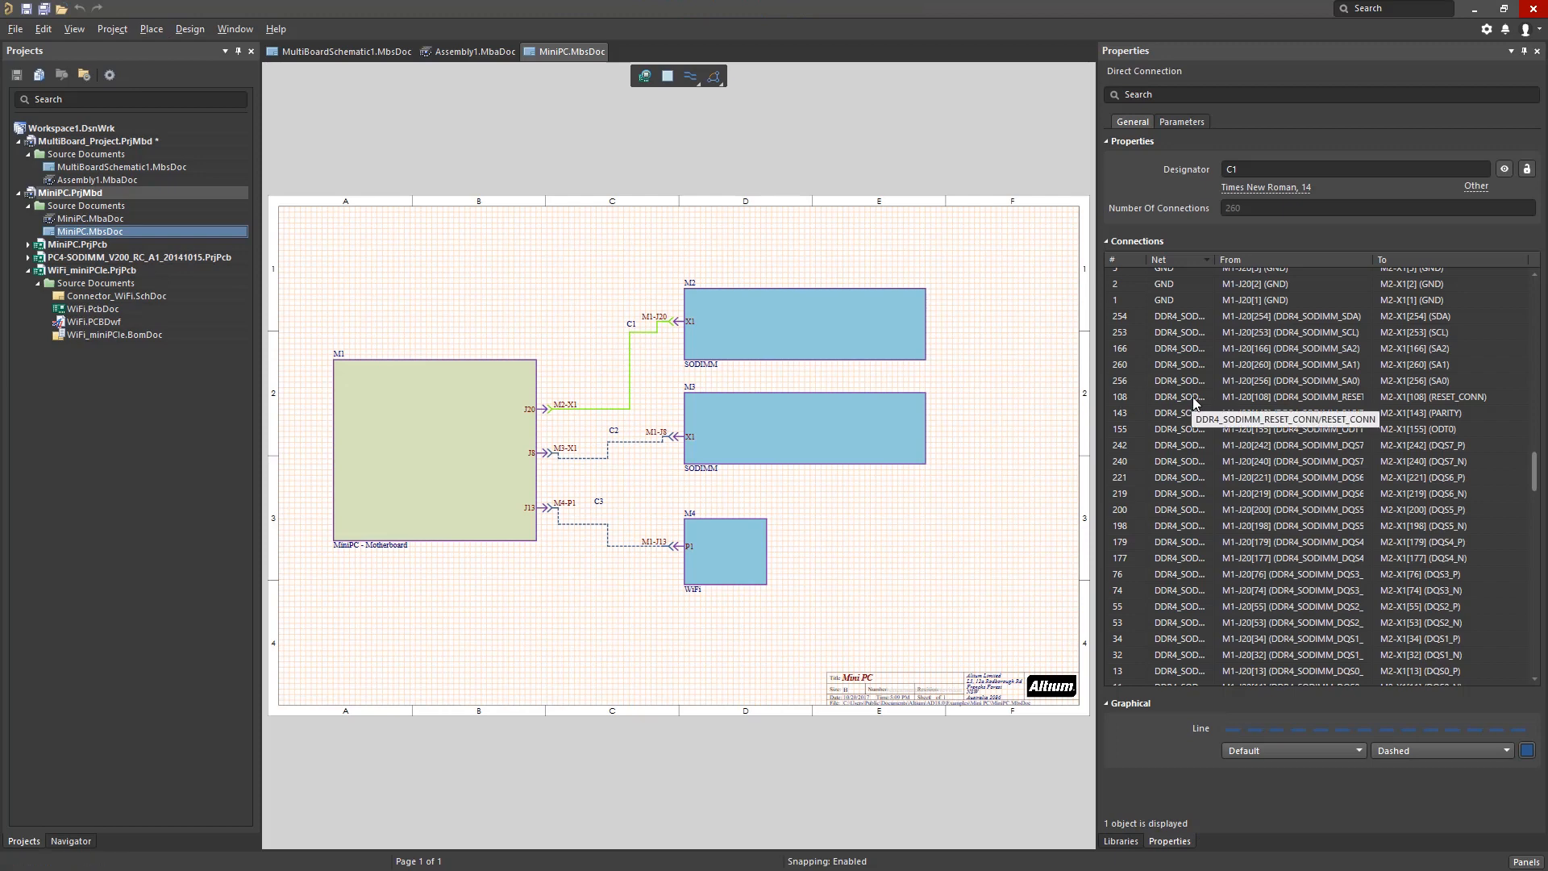
click(1284, 365)
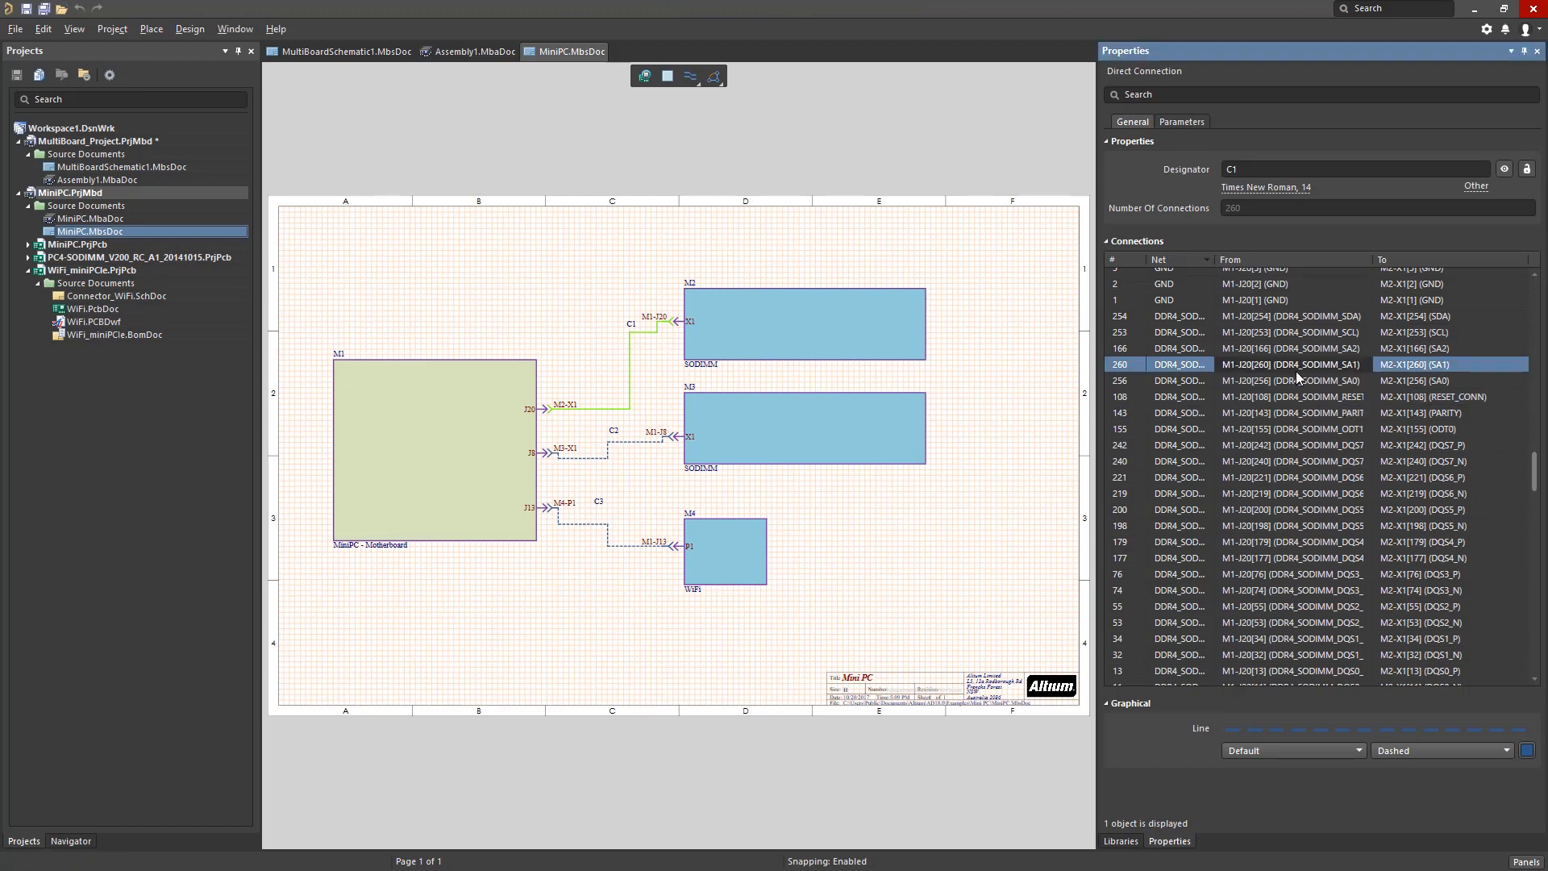
scroll(down, 3)
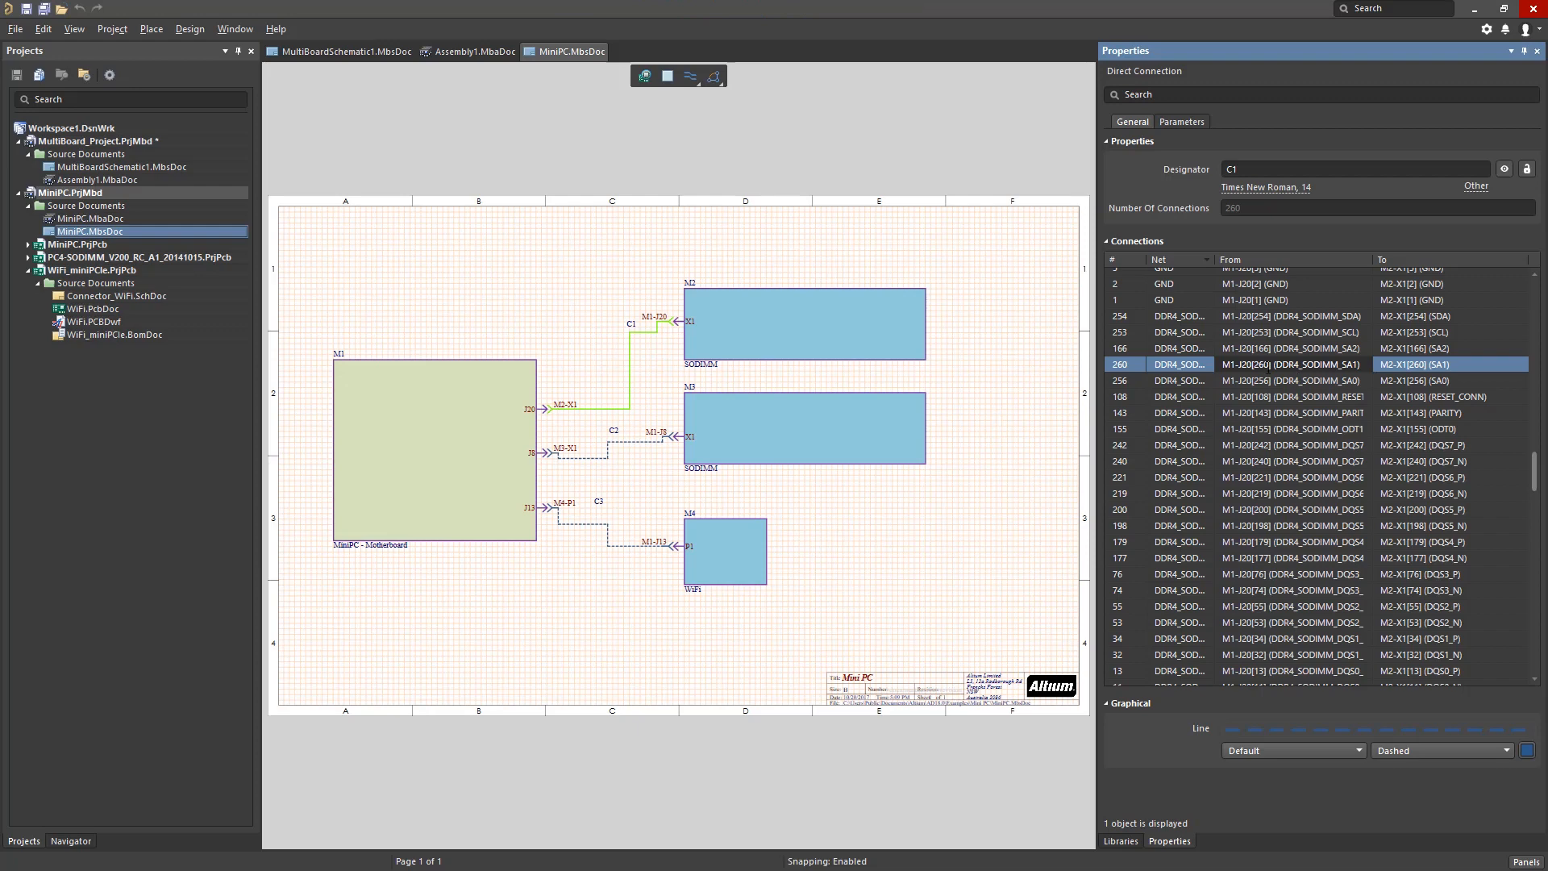
mouse_move(190, 29)
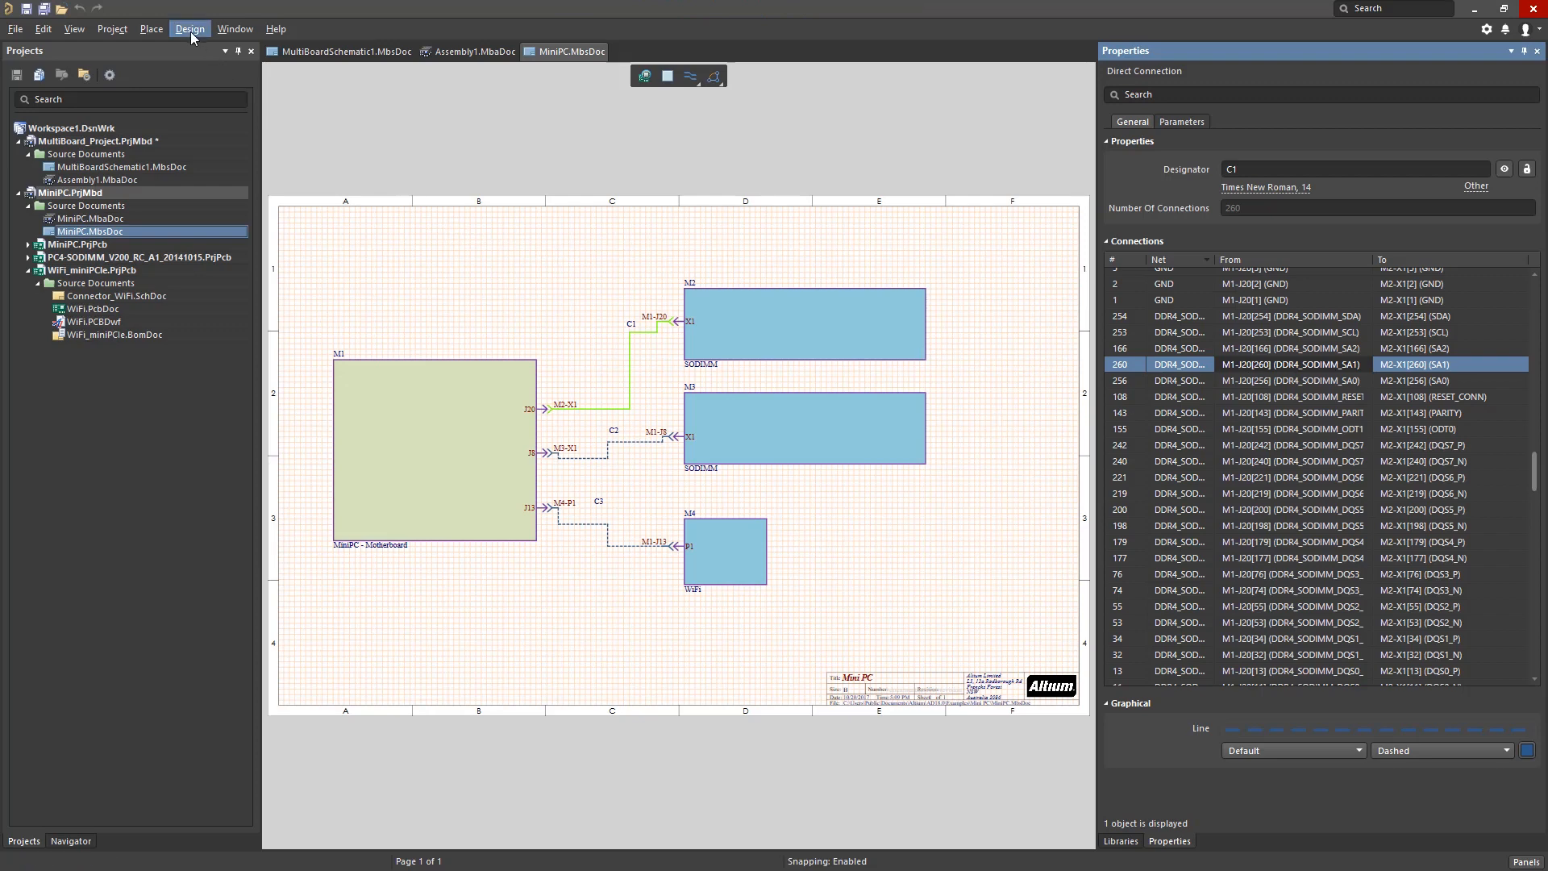
Run ERC on the MiniPC schematic and review the C1 net-name mismatch errors
click(191, 27)
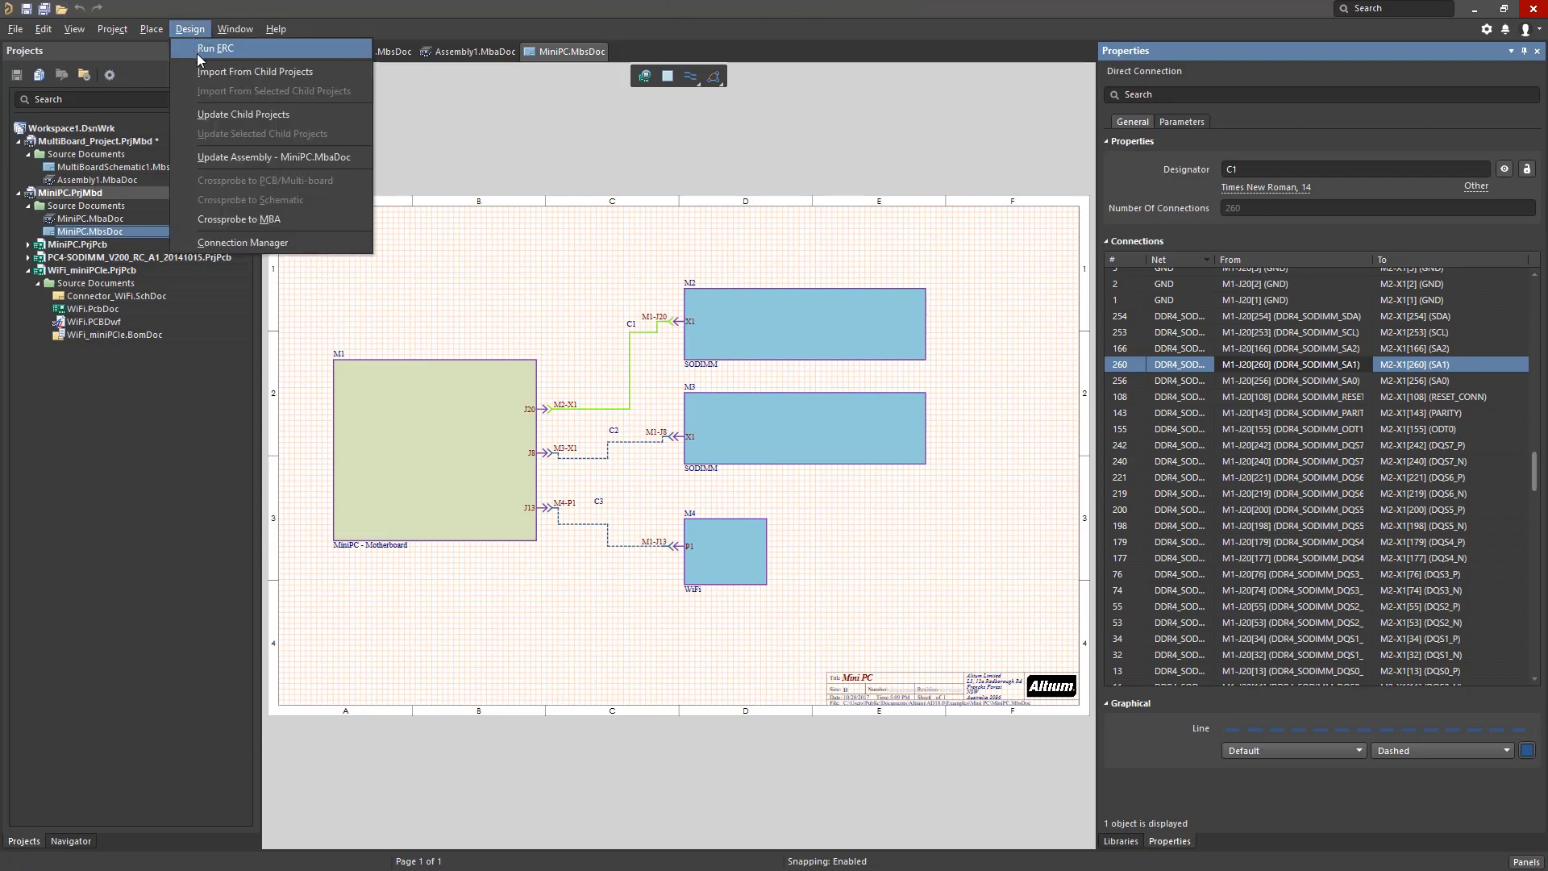
click(215, 47)
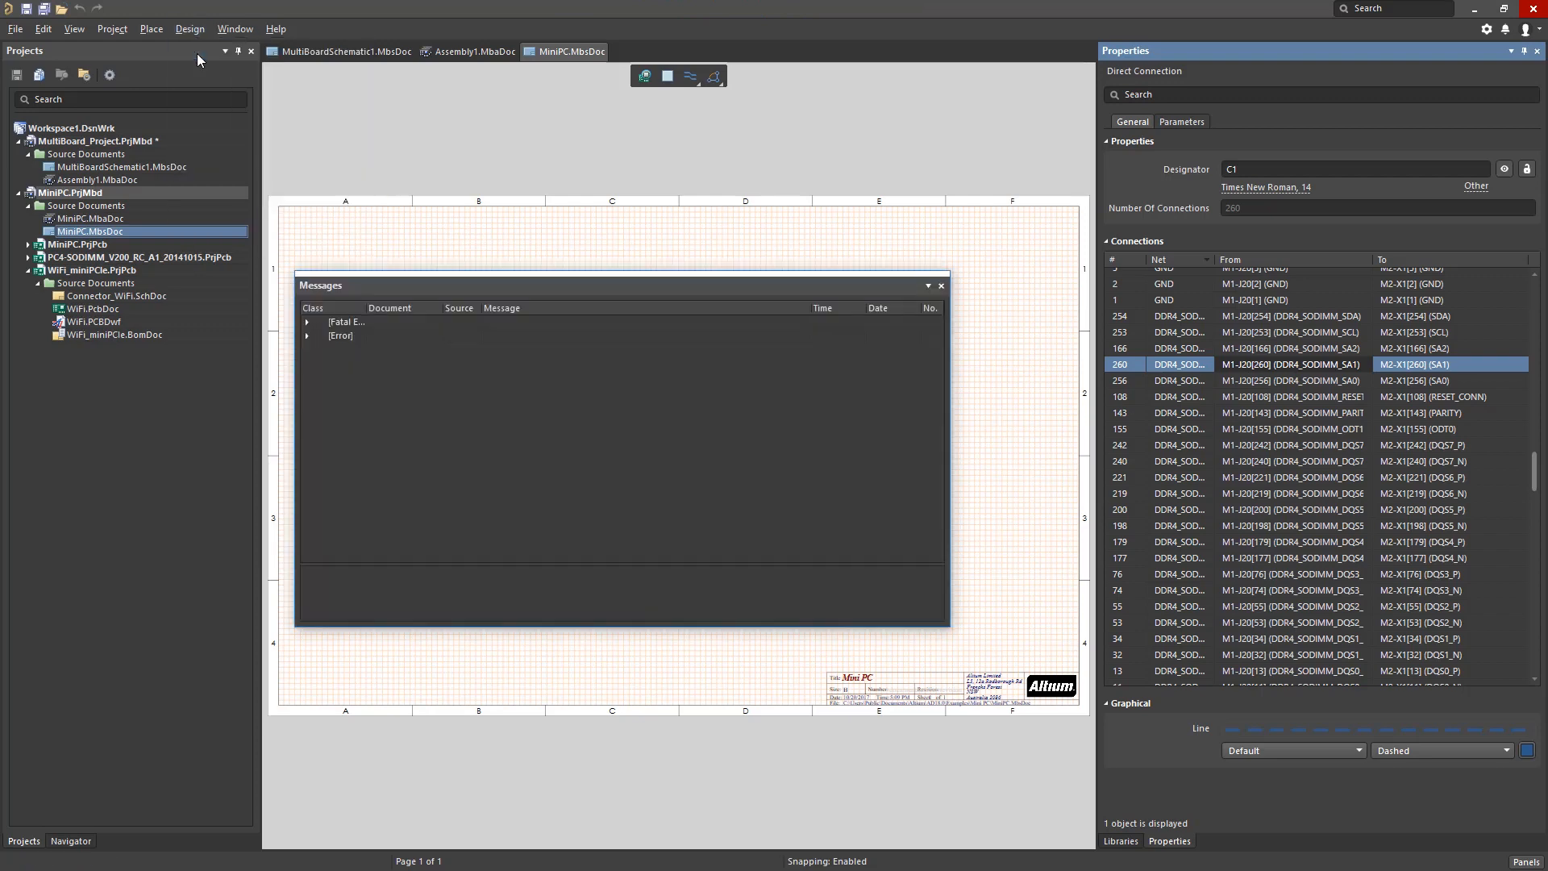
click(306, 336)
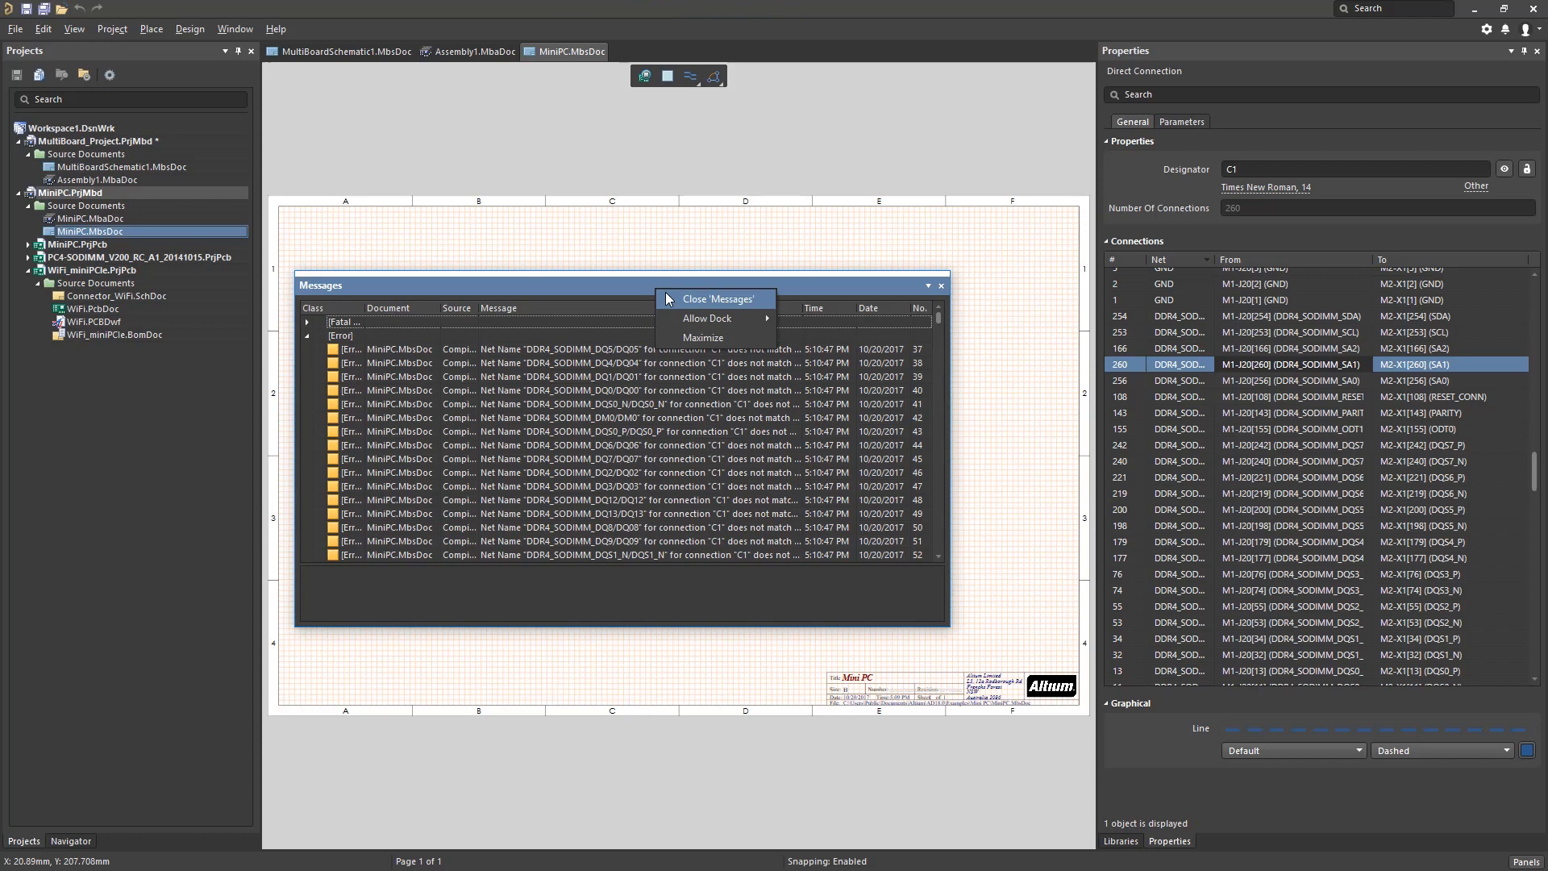
click(716, 300)
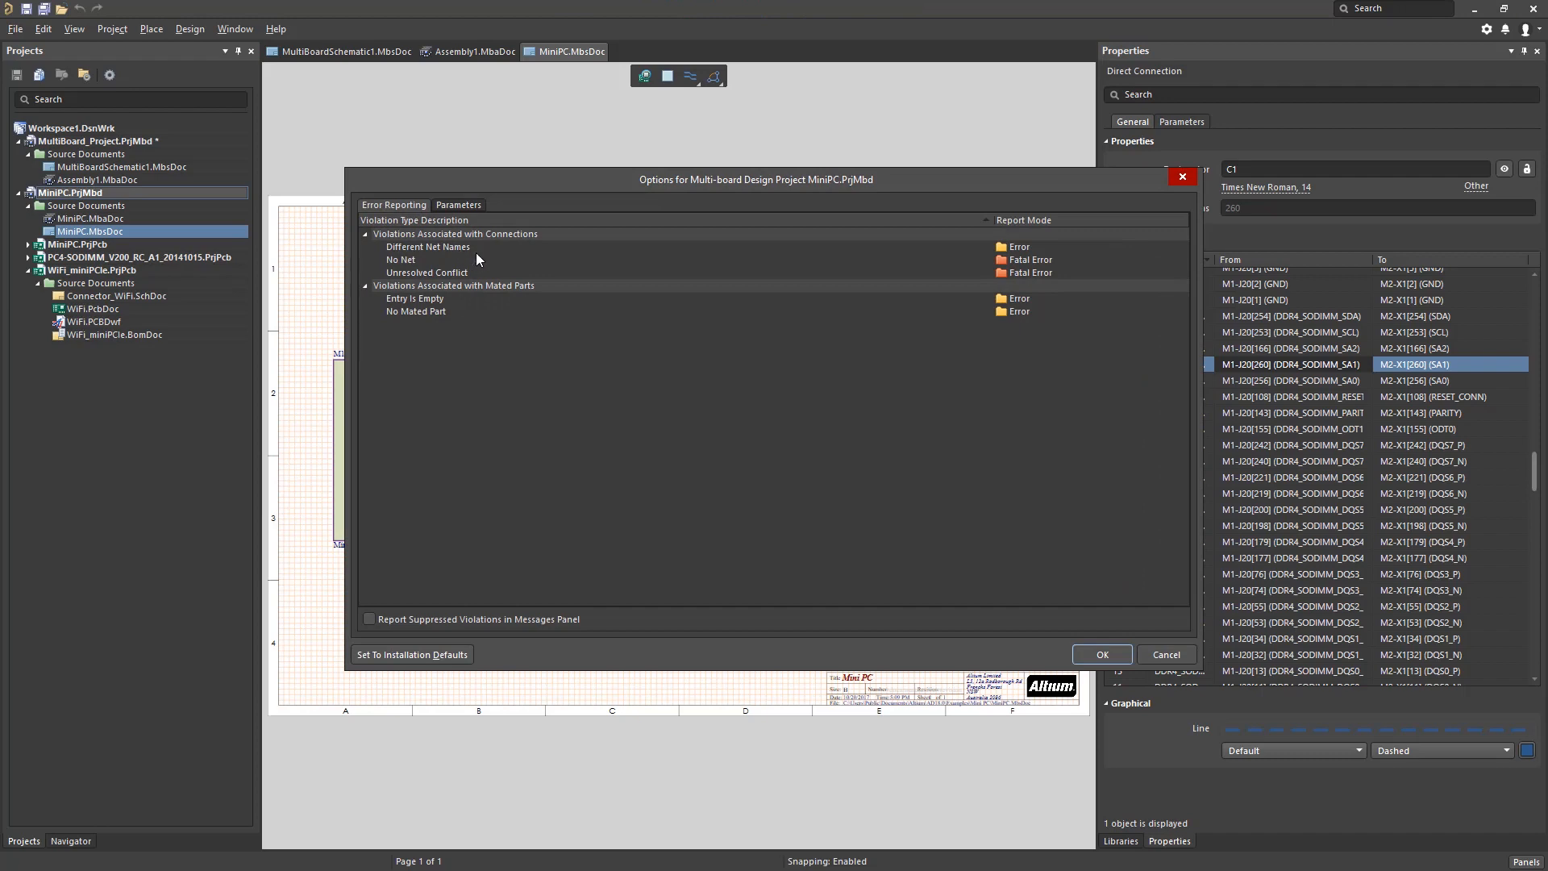
click(1102, 655)
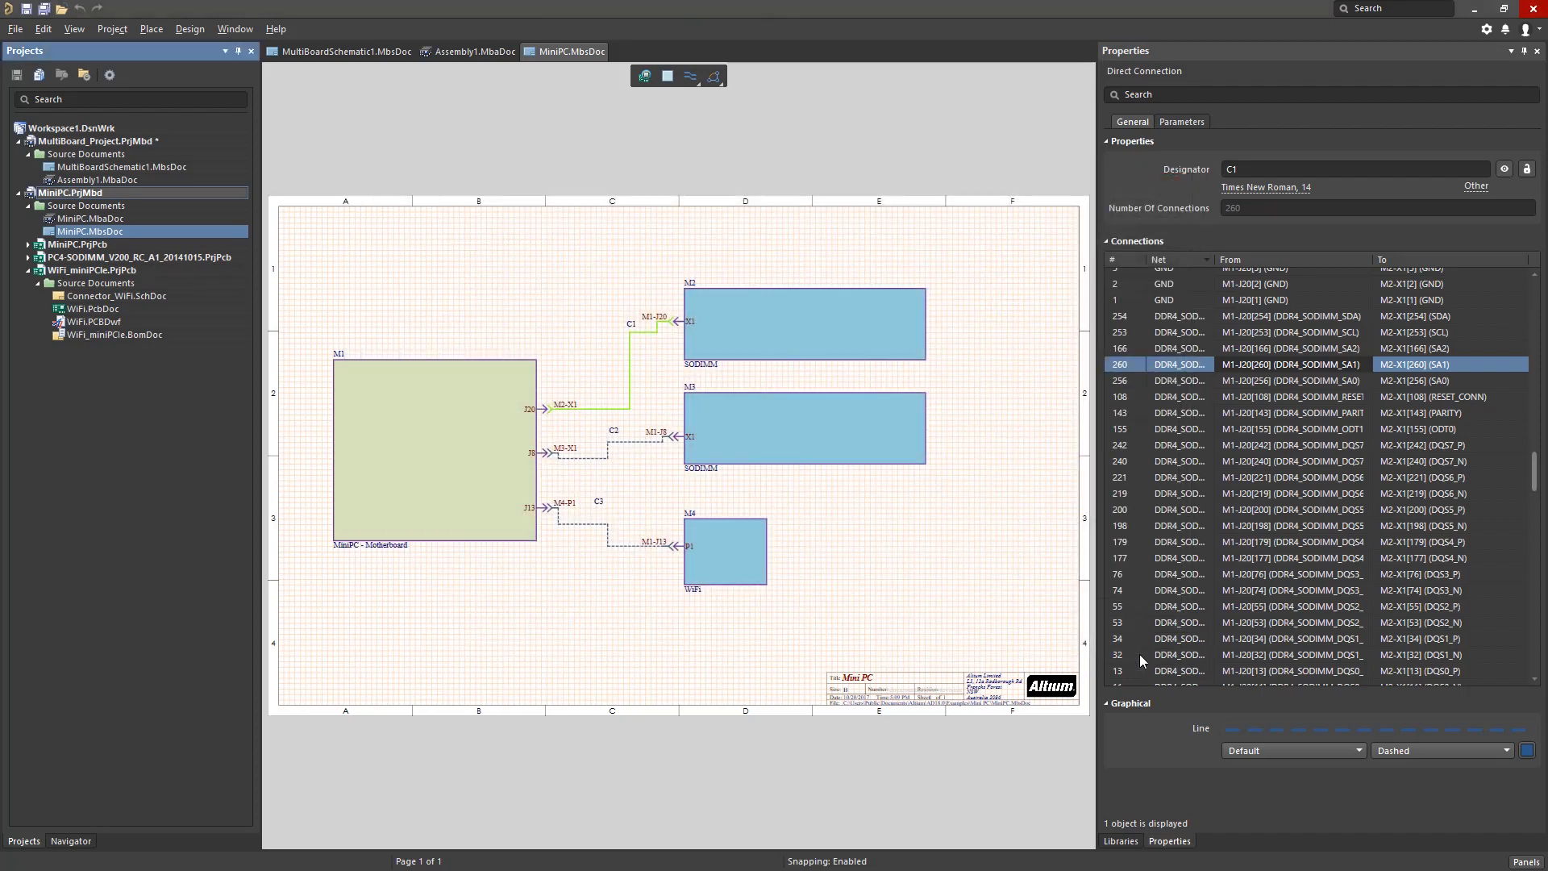
mouse_move(1058, 650)
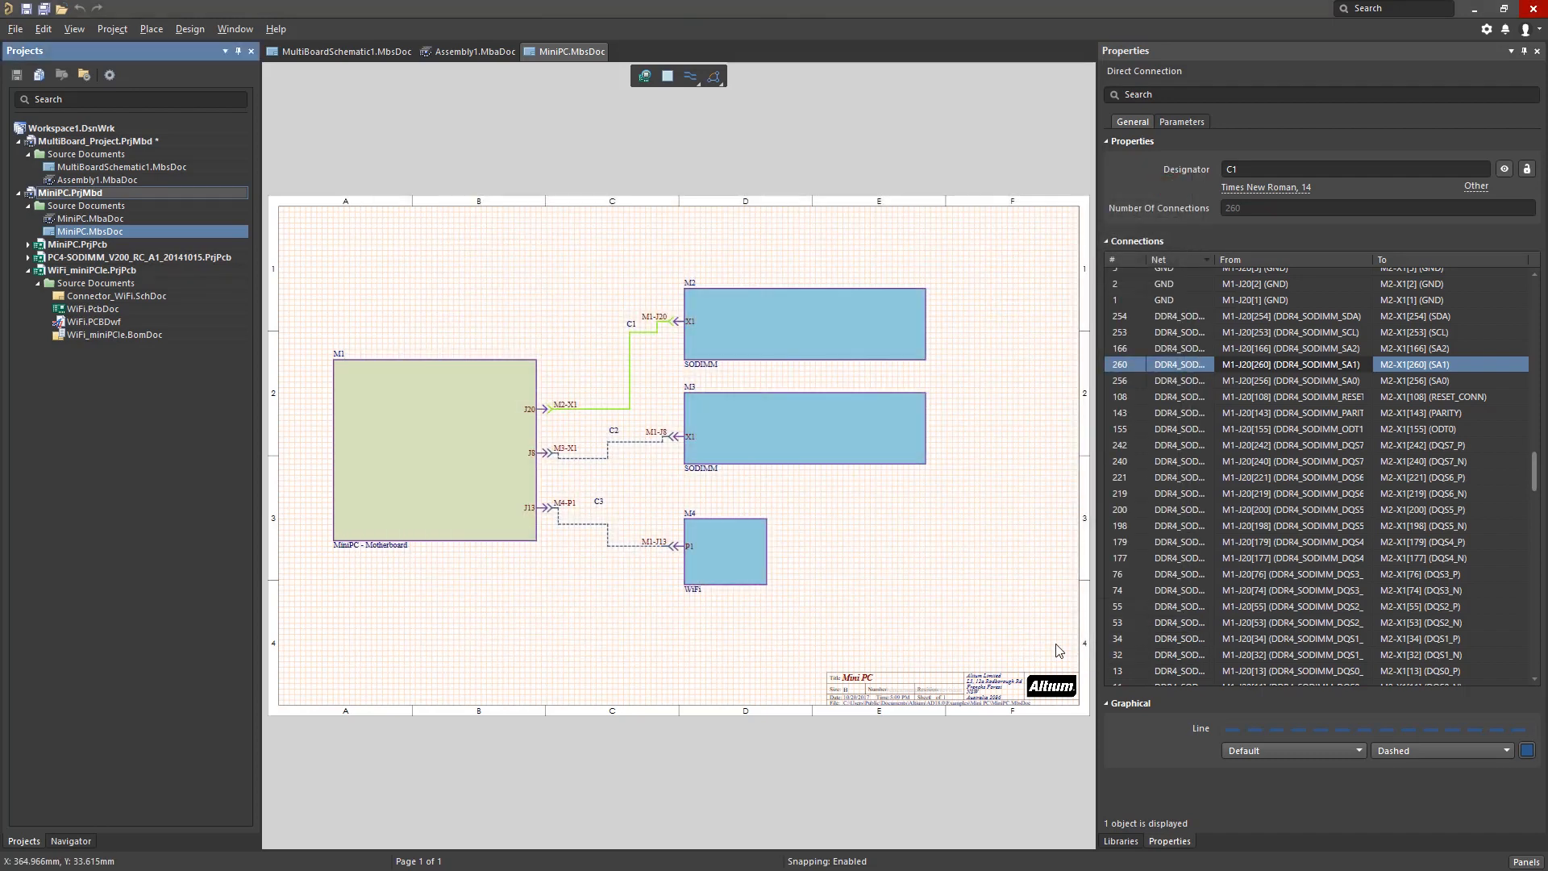
mouse_move(139, 221)
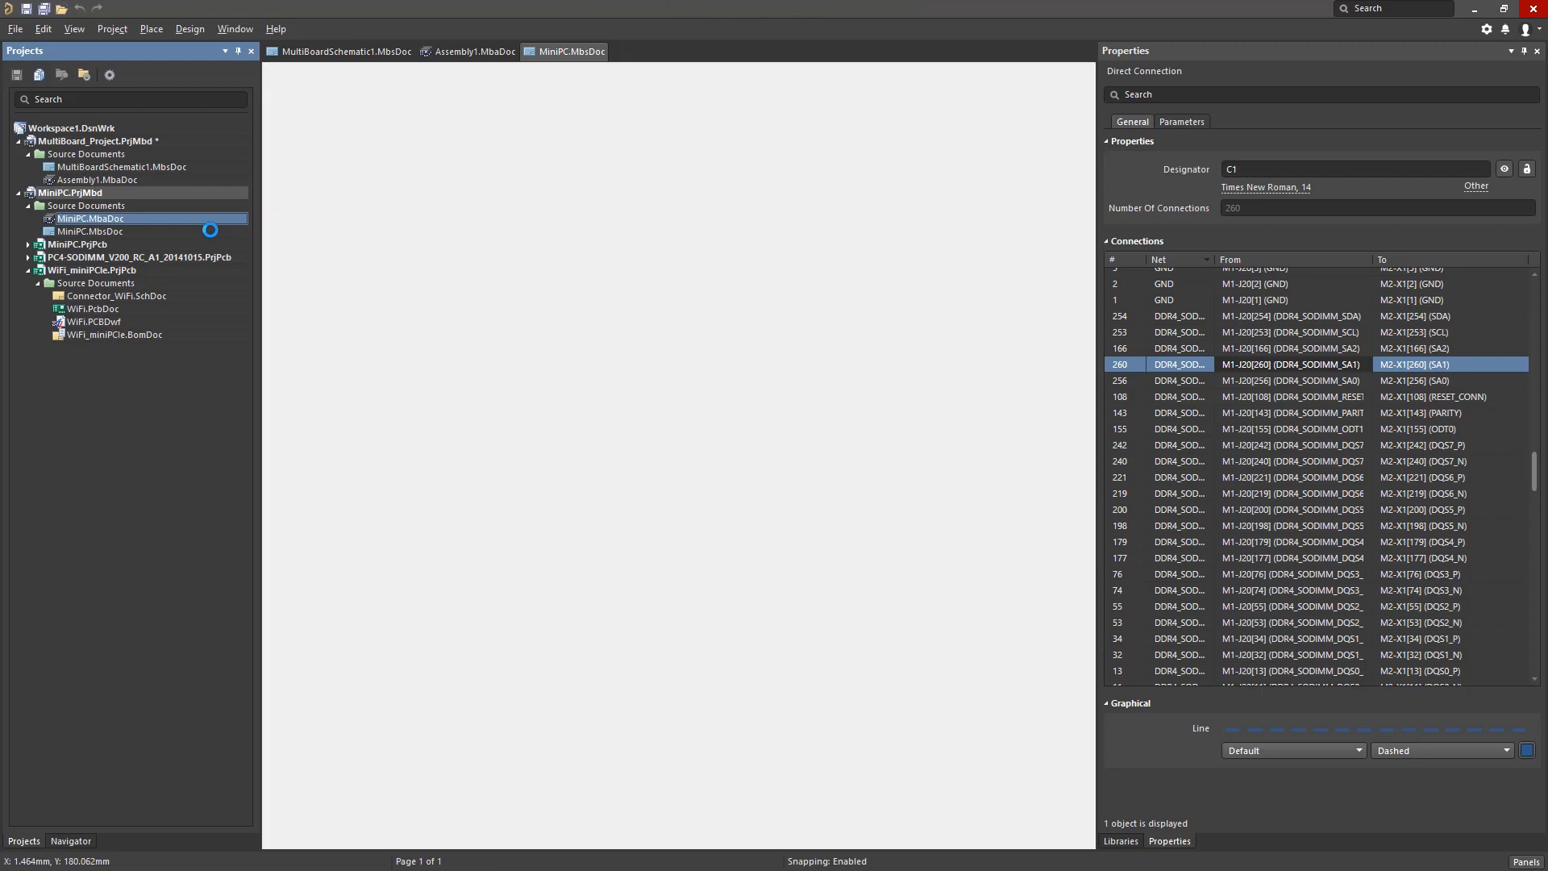
Show MiniPC.MbaDoc's 3D assembly with the Arria 10 board and its Design commands
double_click(90, 218)
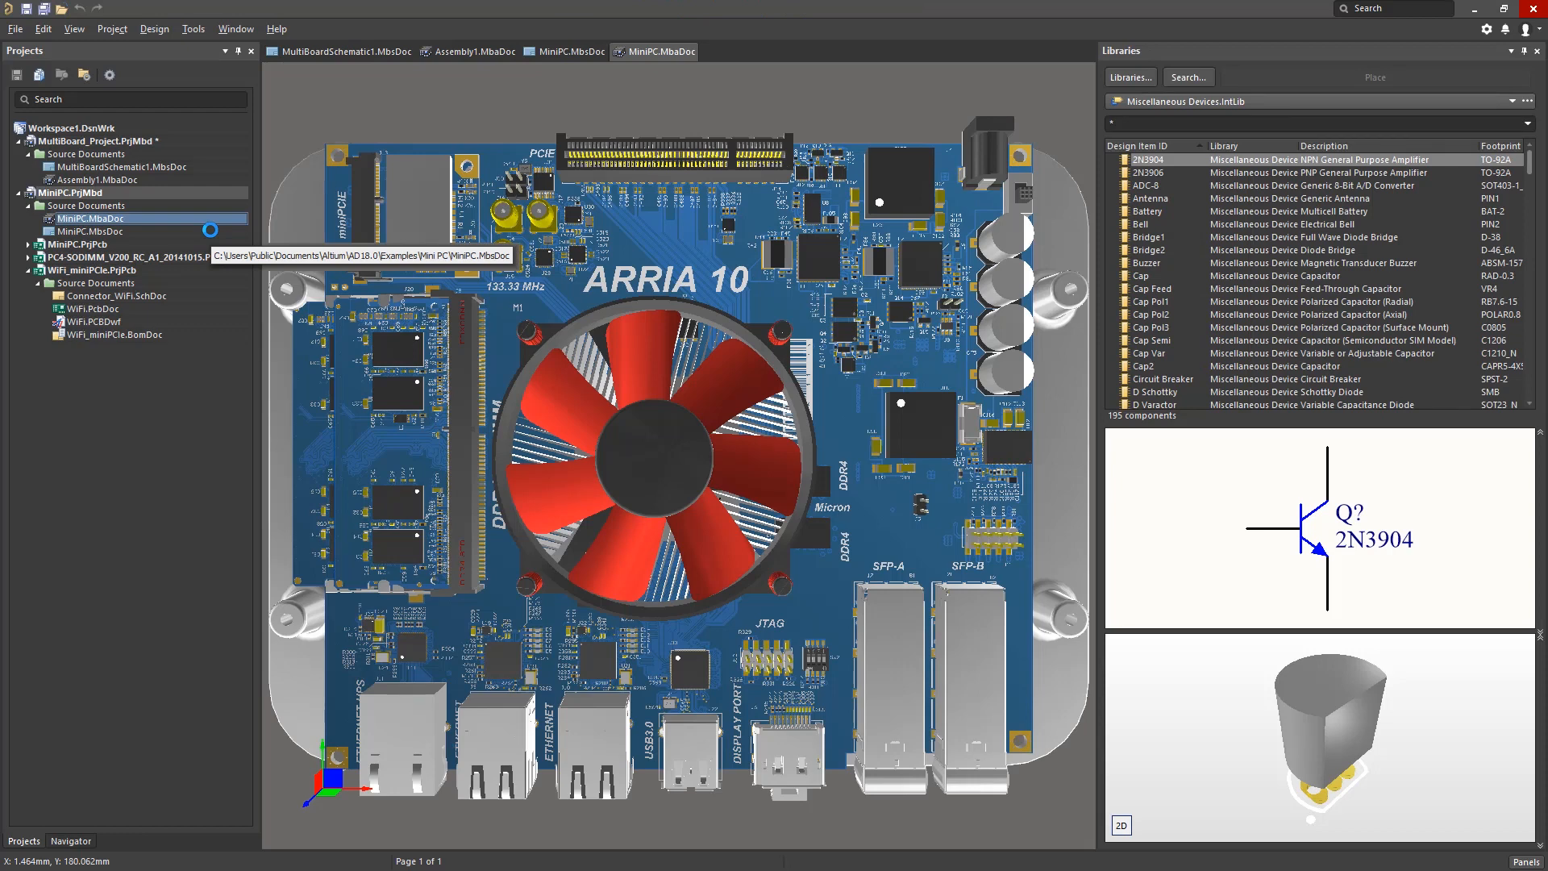
mouse_move(161, 58)
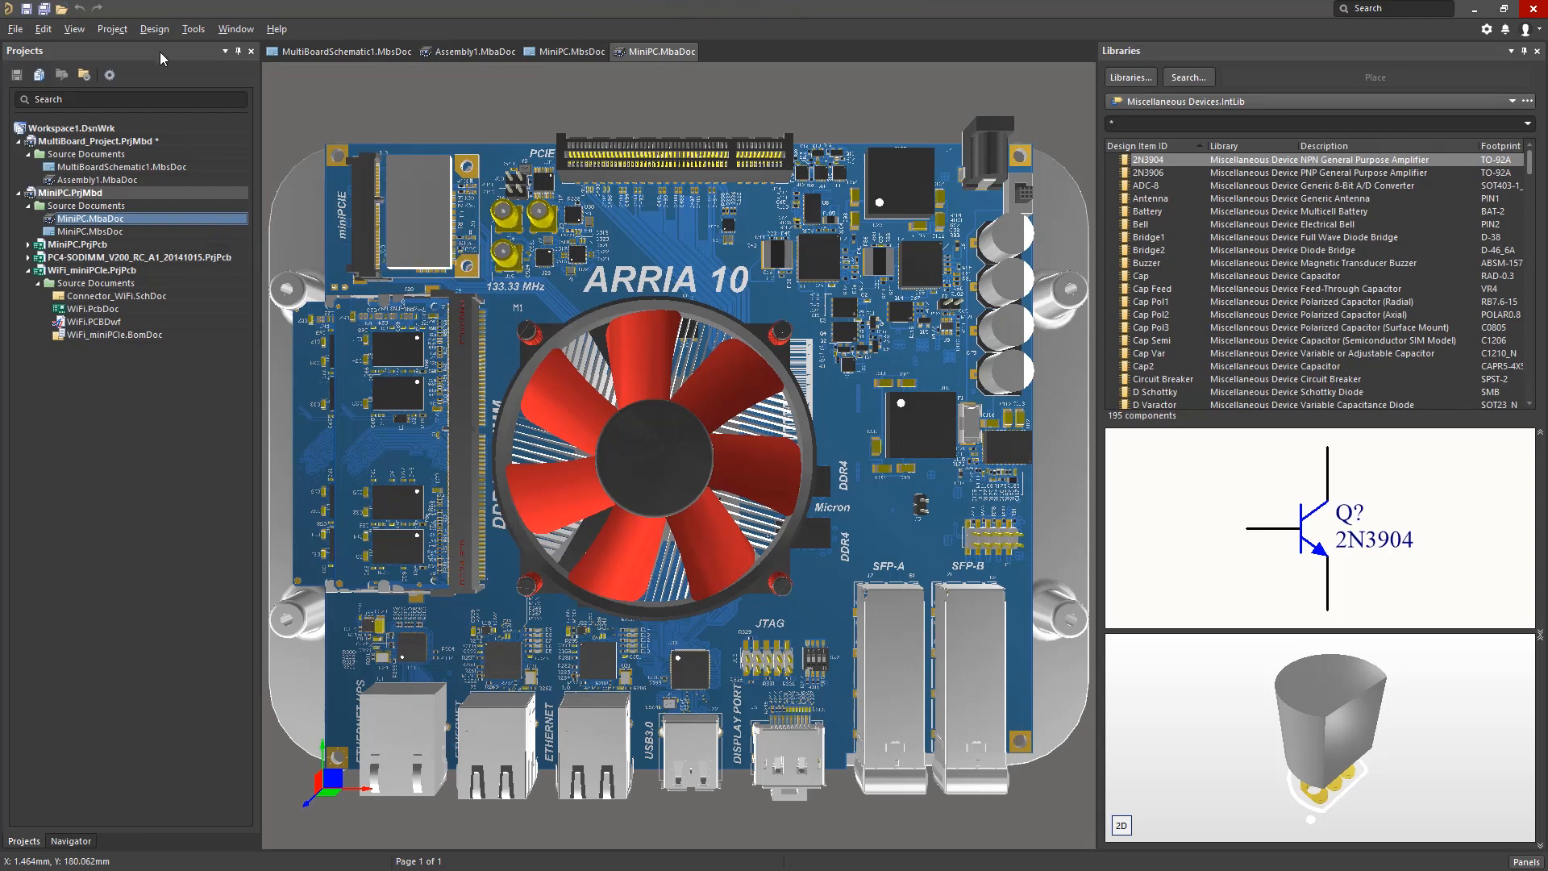
click(154, 29)
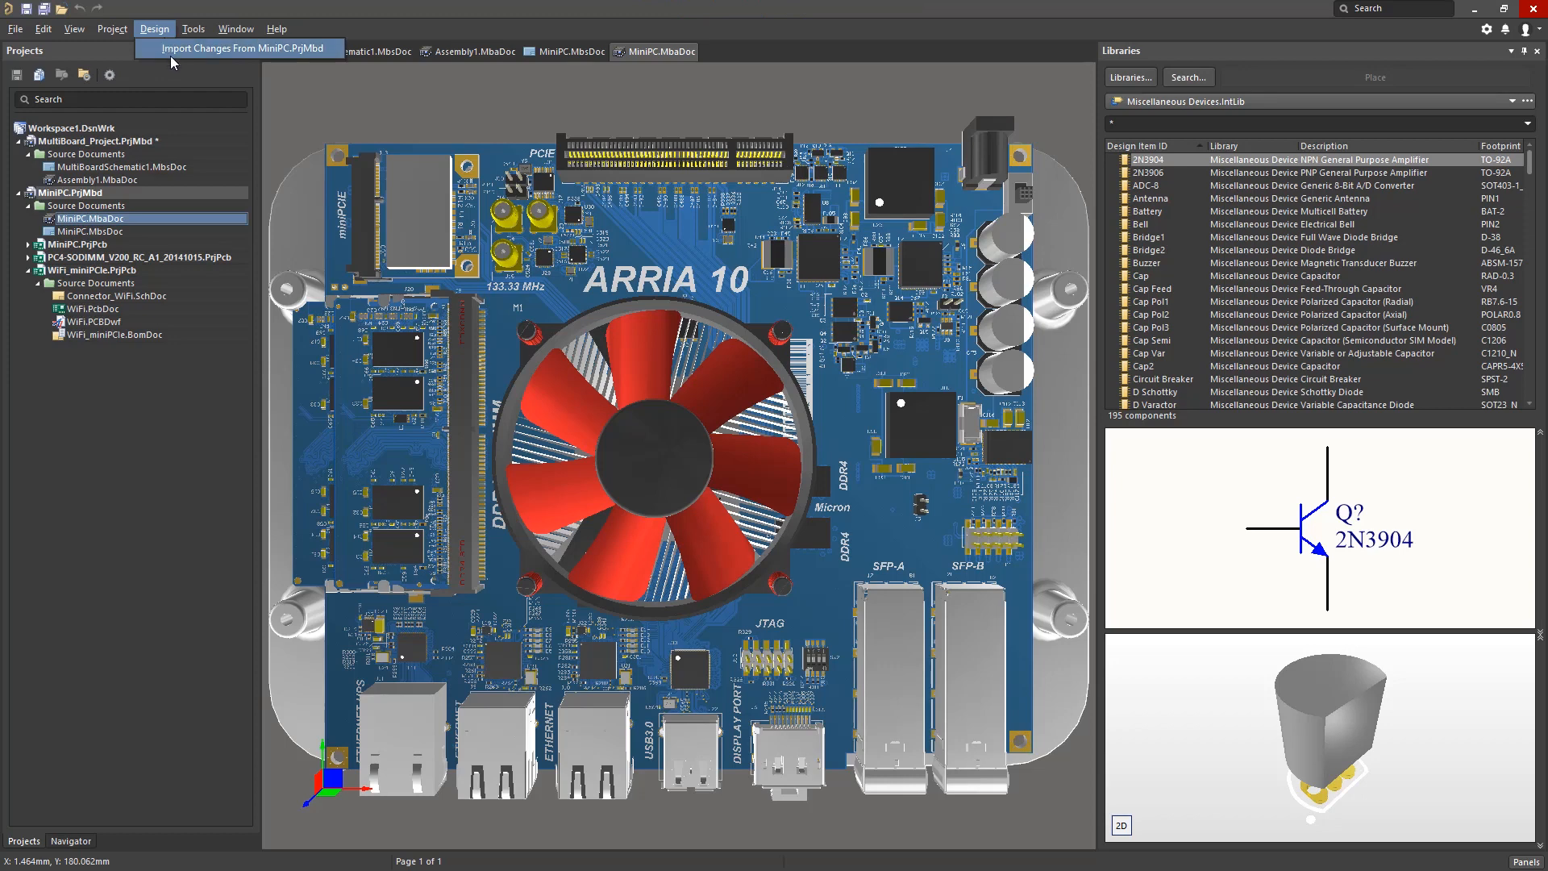
mouse_move(486, 337)
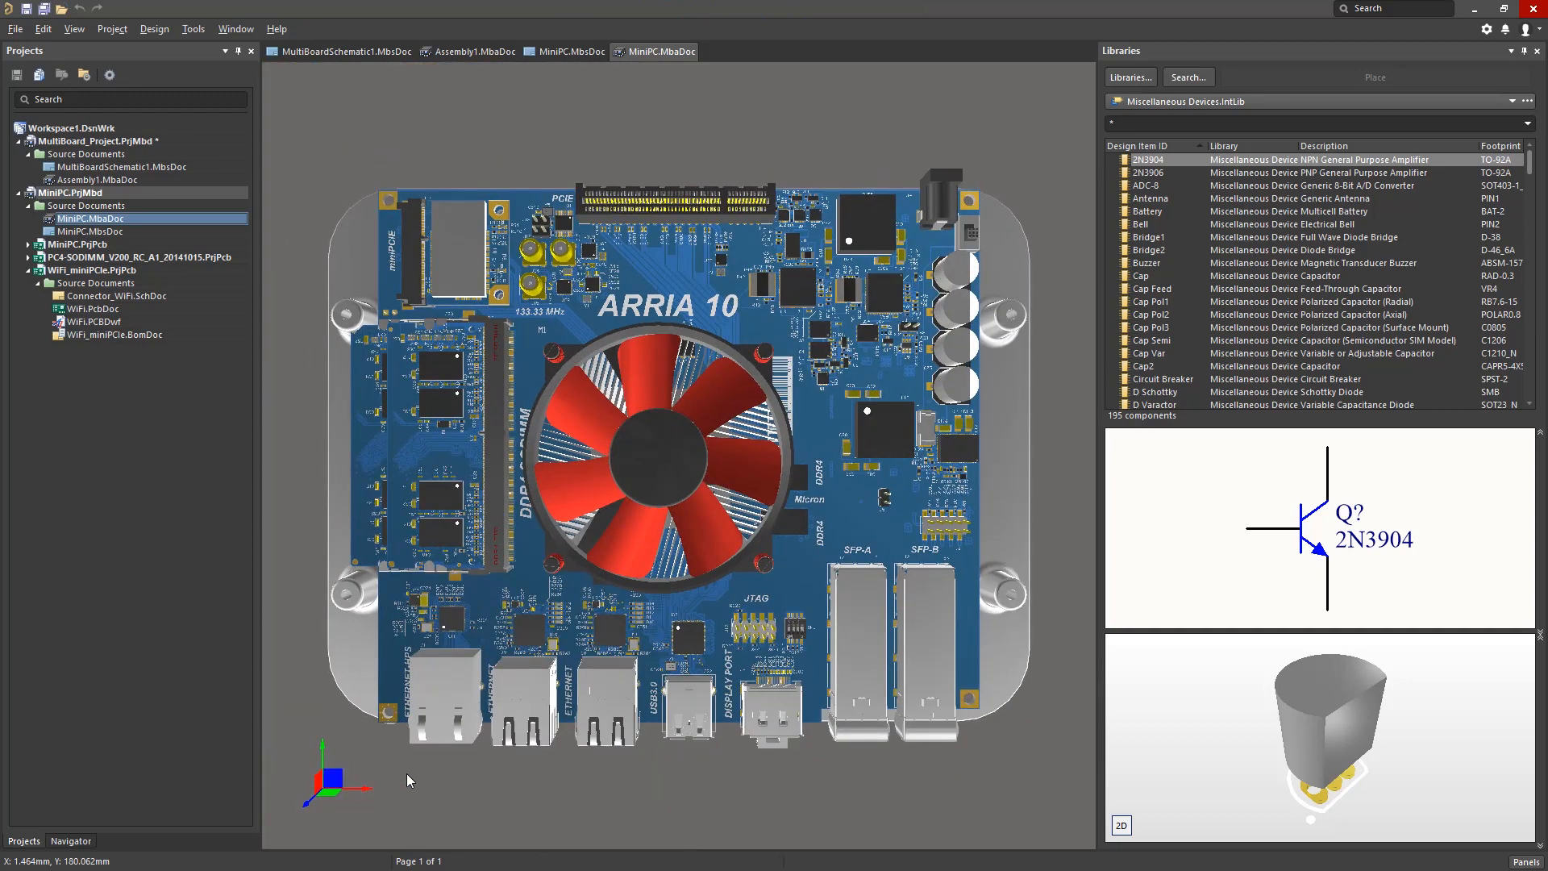
mouse_move(418, 781)
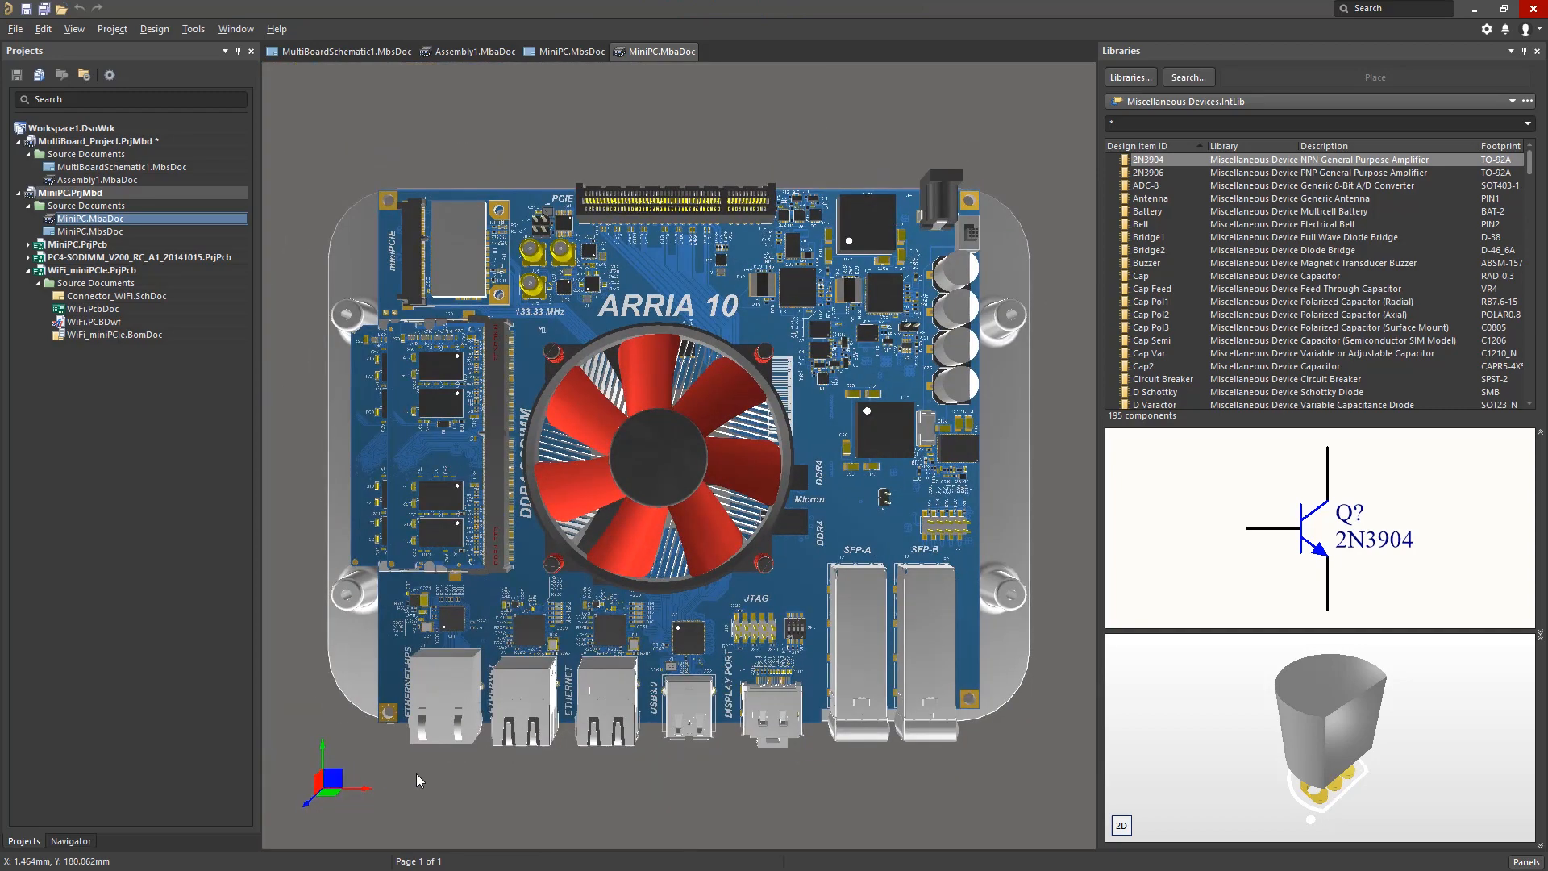